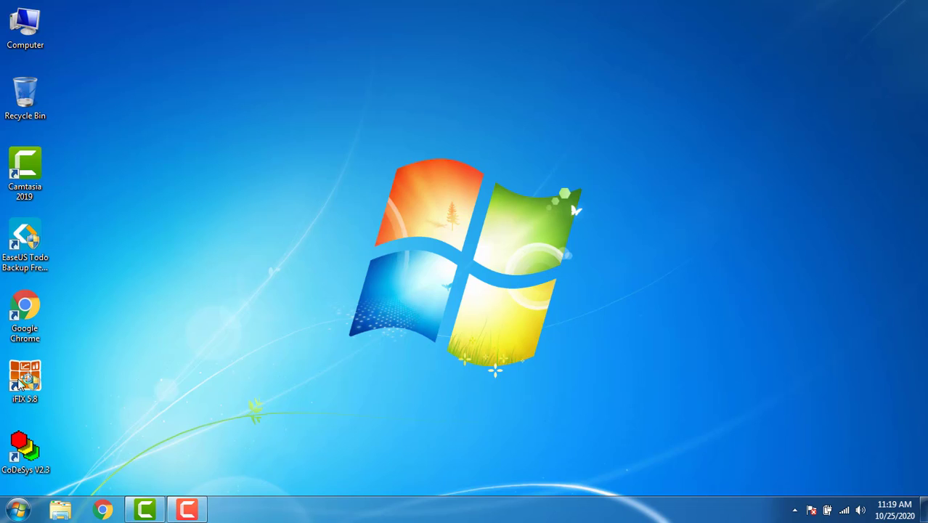
Step: Launch iFIX, run the SCU and enable SCADA support with database DATABASE
double_click(25, 378)
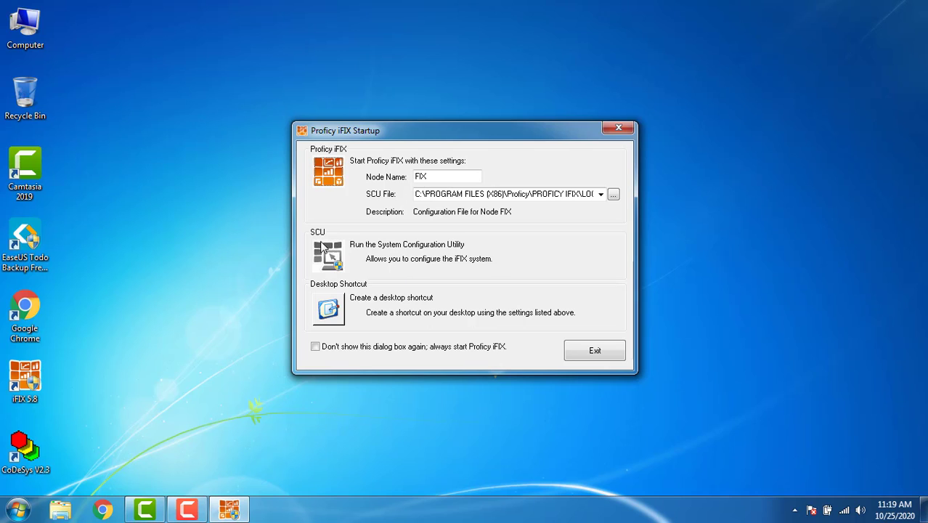
left_click(328, 252)
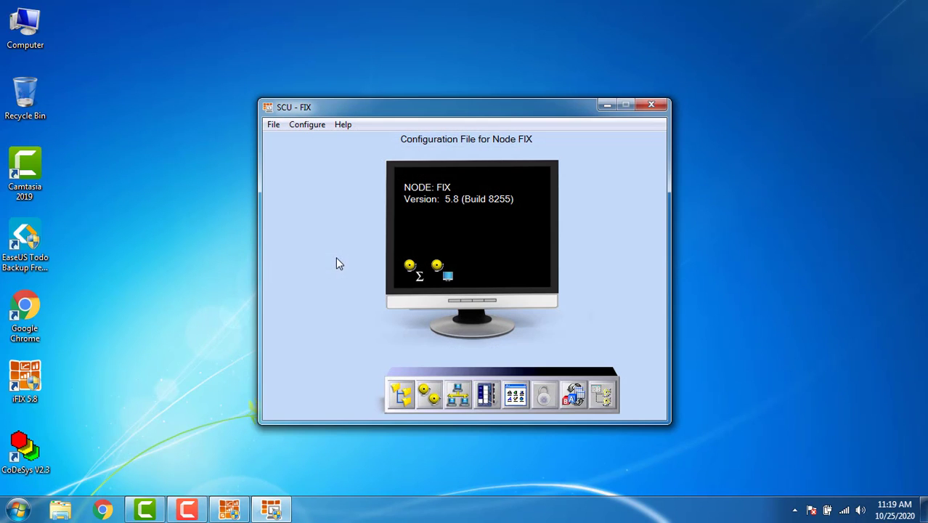
left_click(306, 125)
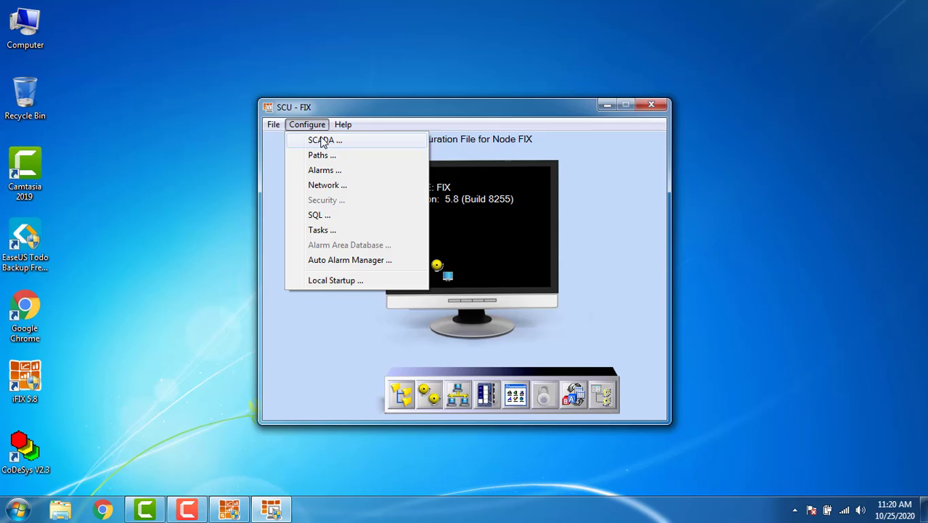
left_click(322, 139)
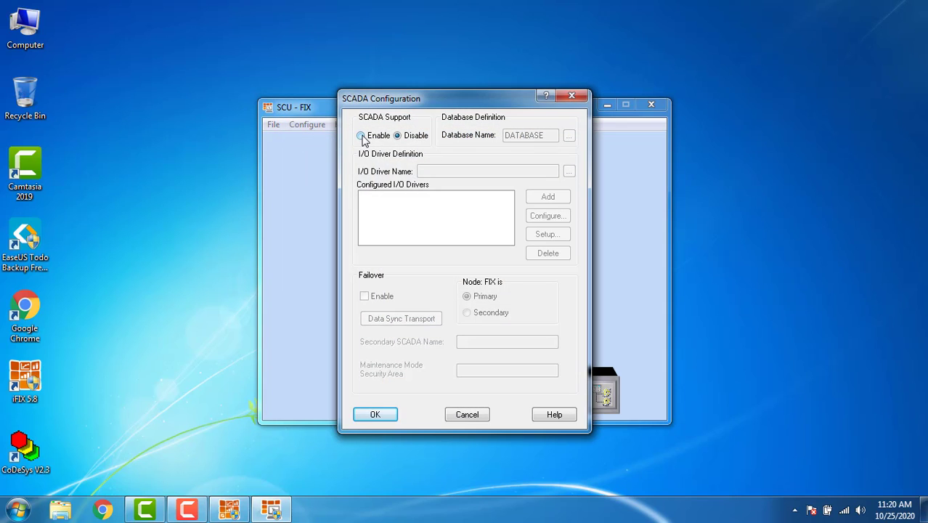
left_click(360, 137)
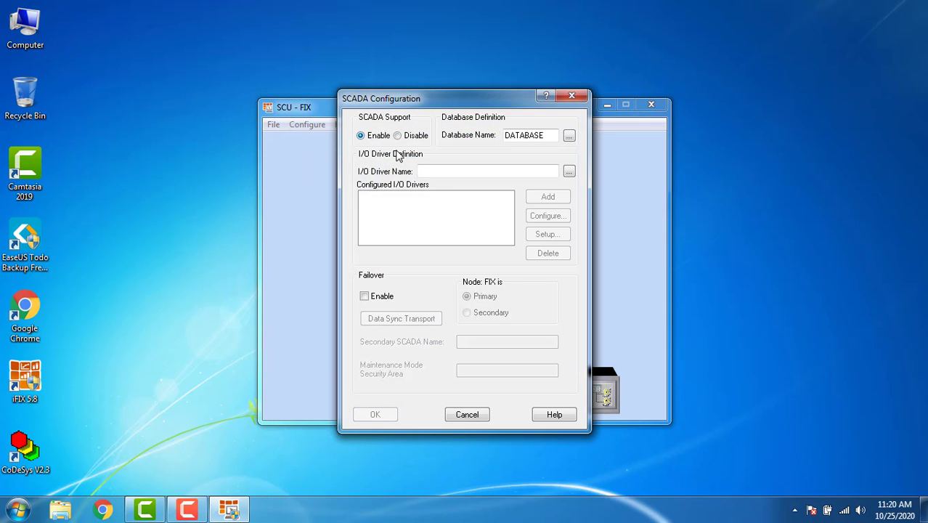
Step: Add the SIM Simulation Driver to the configured I/O drivers
left_click(569, 171)
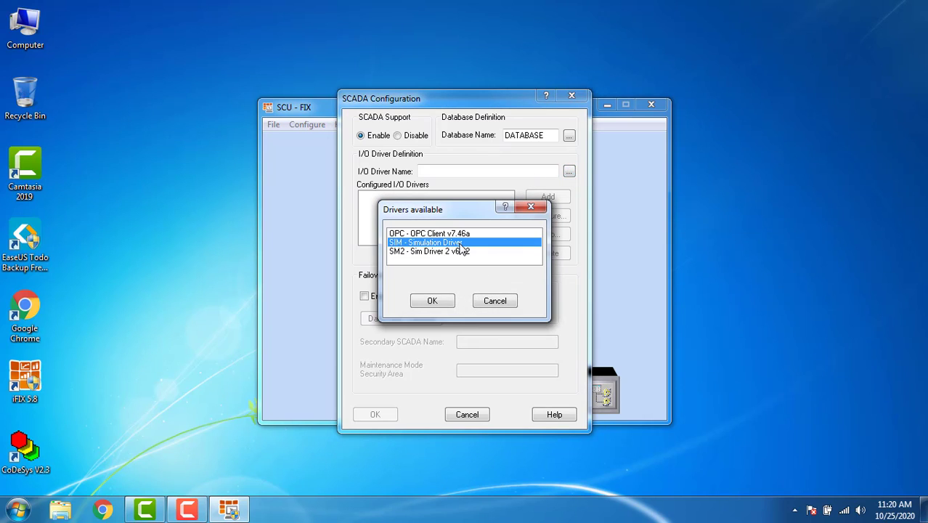
left_click(432, 300)
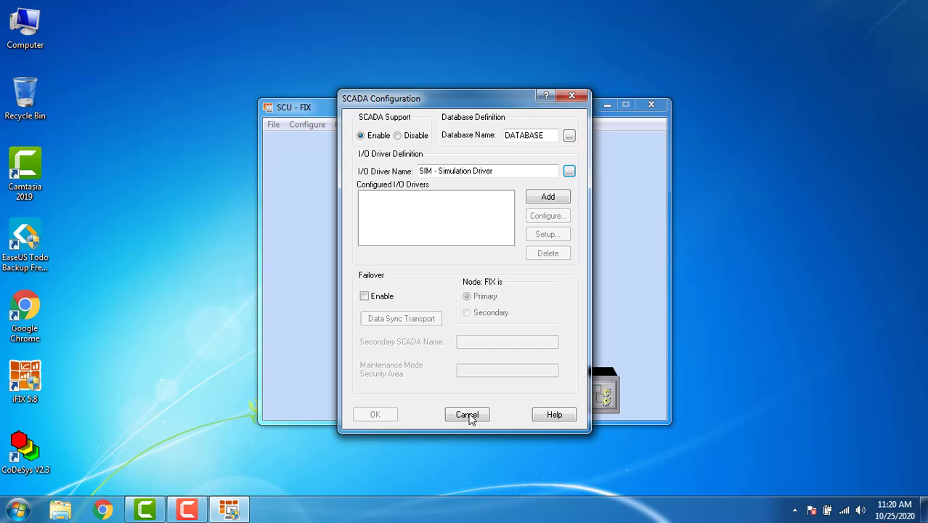
left_click(547, 196)
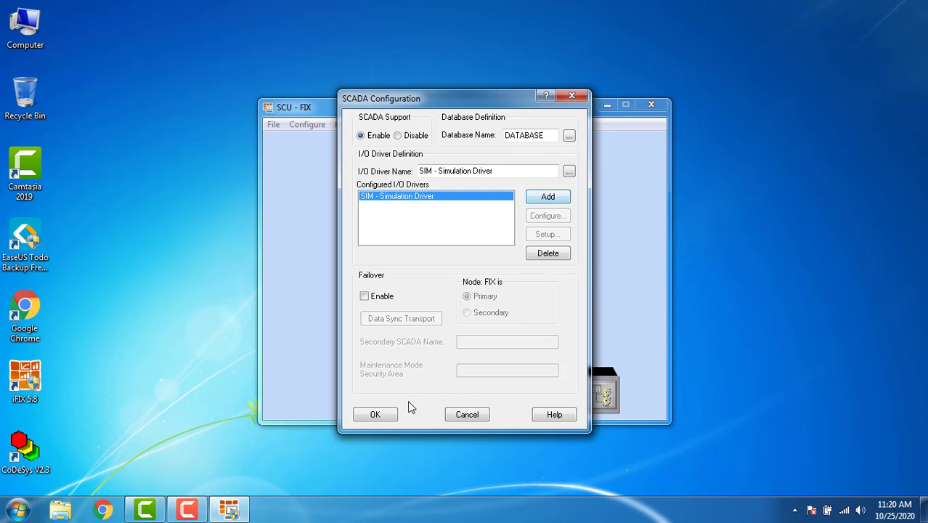
Step: Accept the SCADA configuration, save the node configuration and exit the SCU
left_click(375, 414)
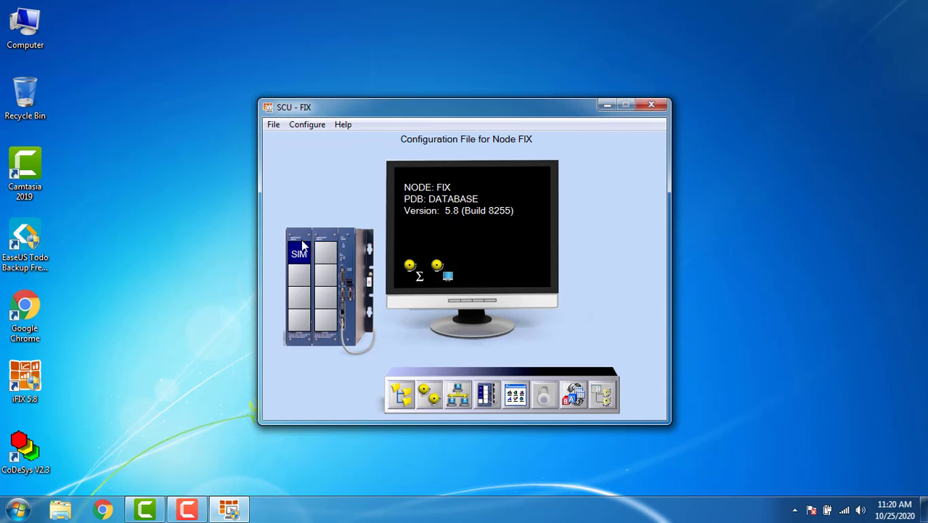
mouse_move(297, 253)
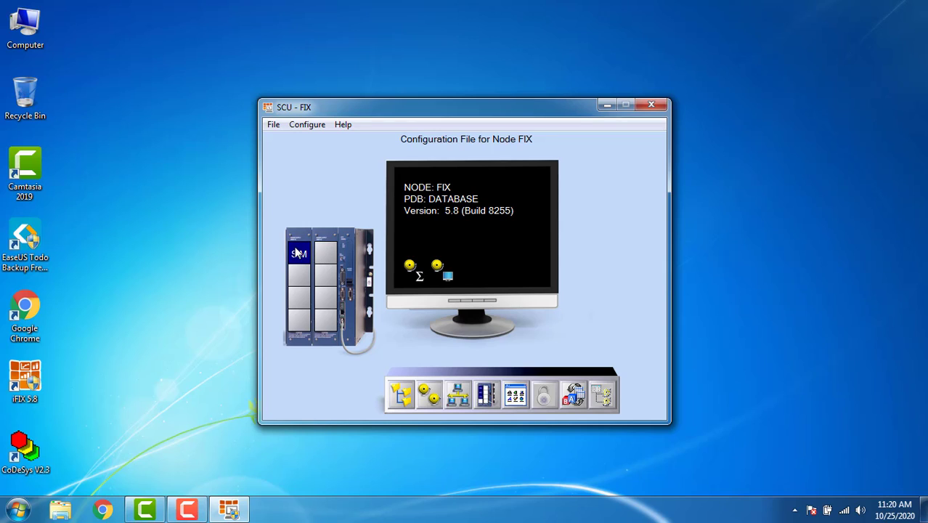
left_click(273, 125)
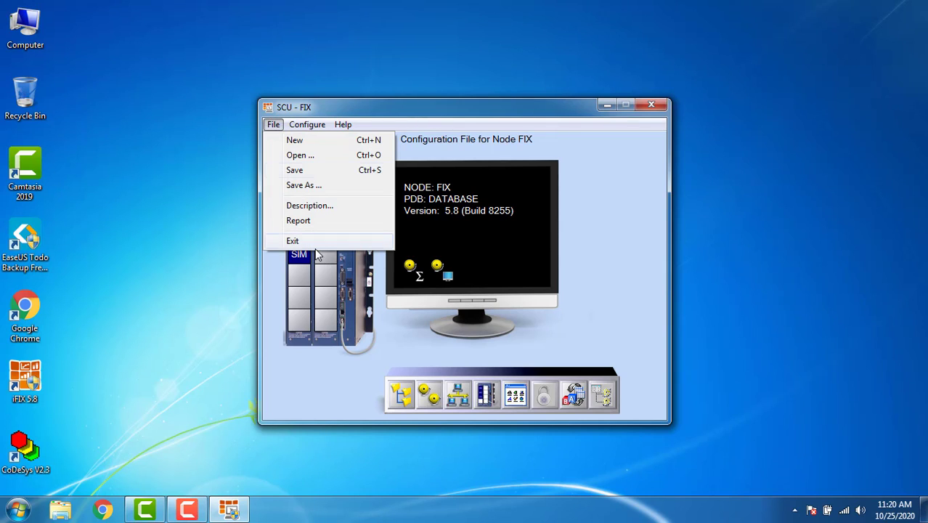
left_click(325, 180)
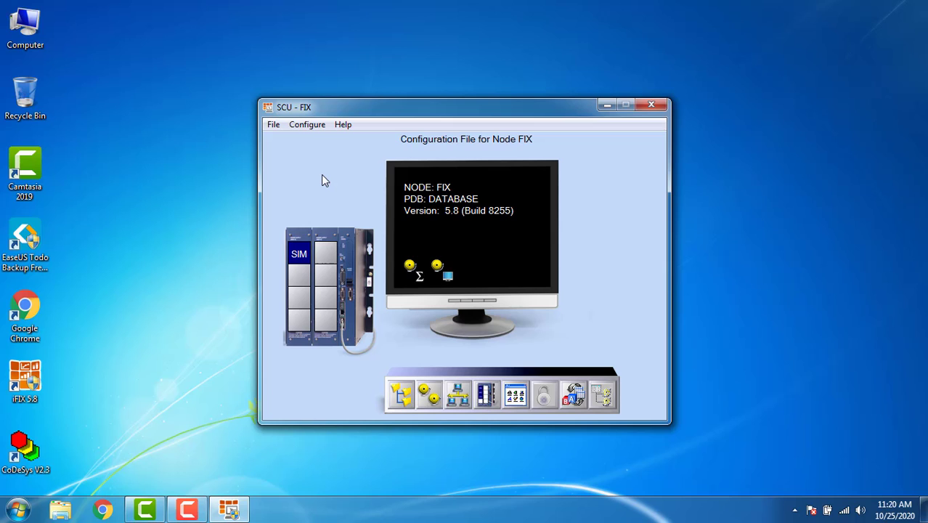
left_click(273, 124)
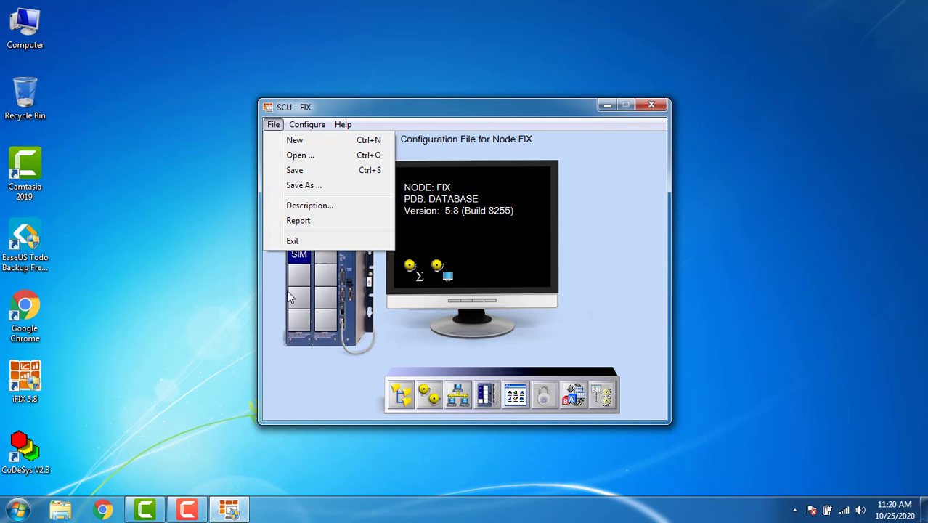
left_click(293, 241)
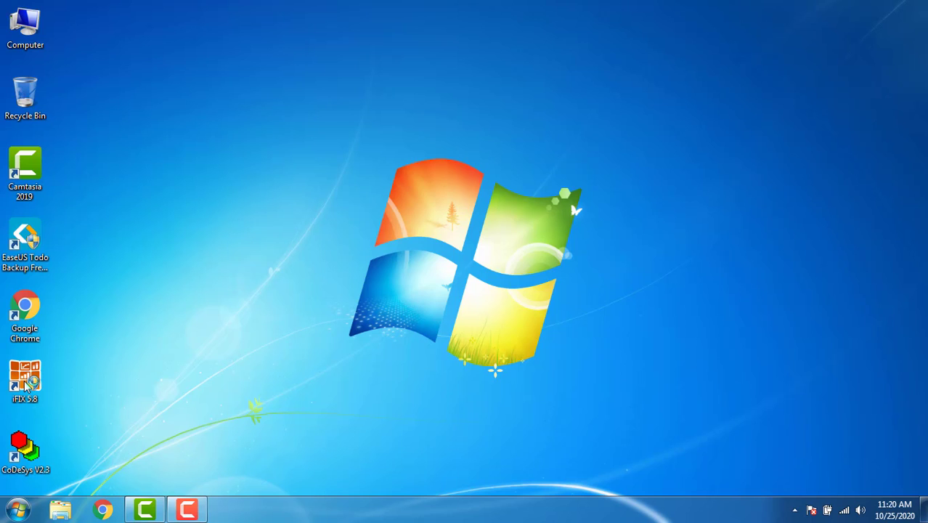
Step: Start iFIX from the desktop and continue startup in demo mode without a key
double_click(26, 376)
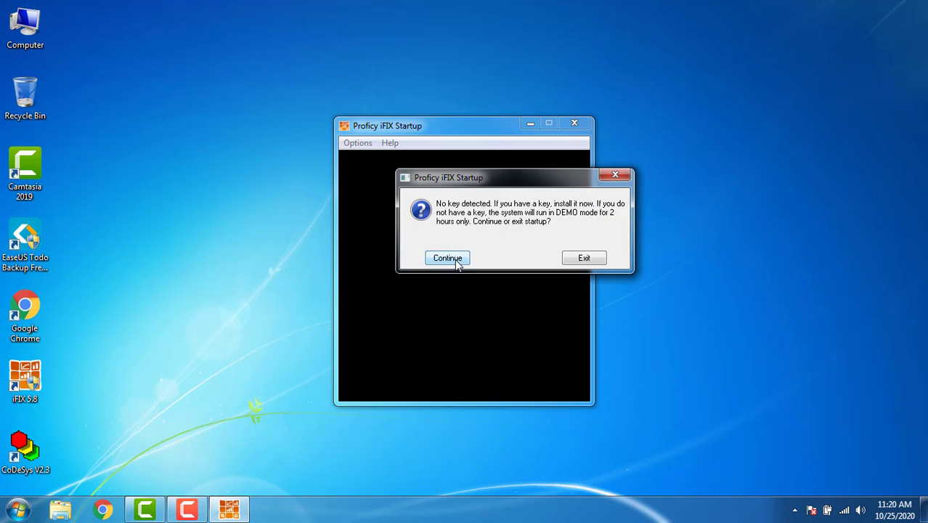
left_click(447, 258)
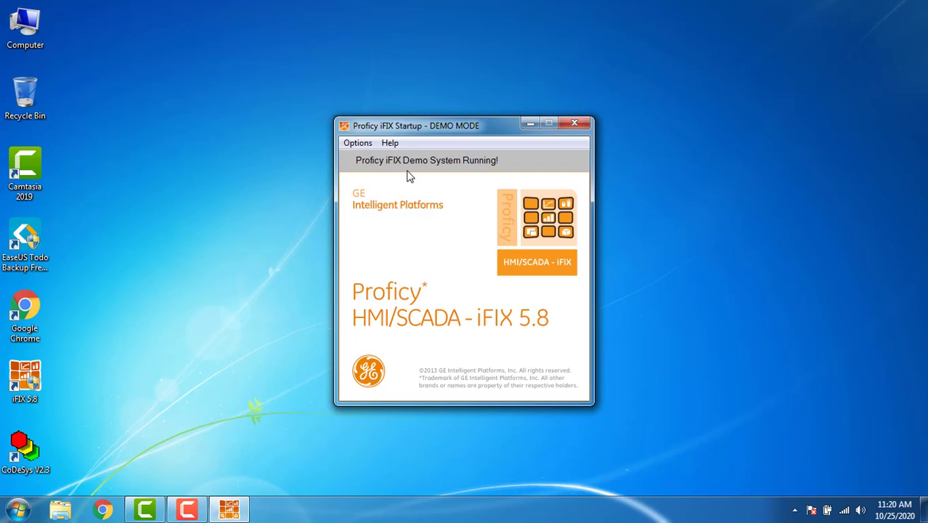
mouse_move(439, 176)
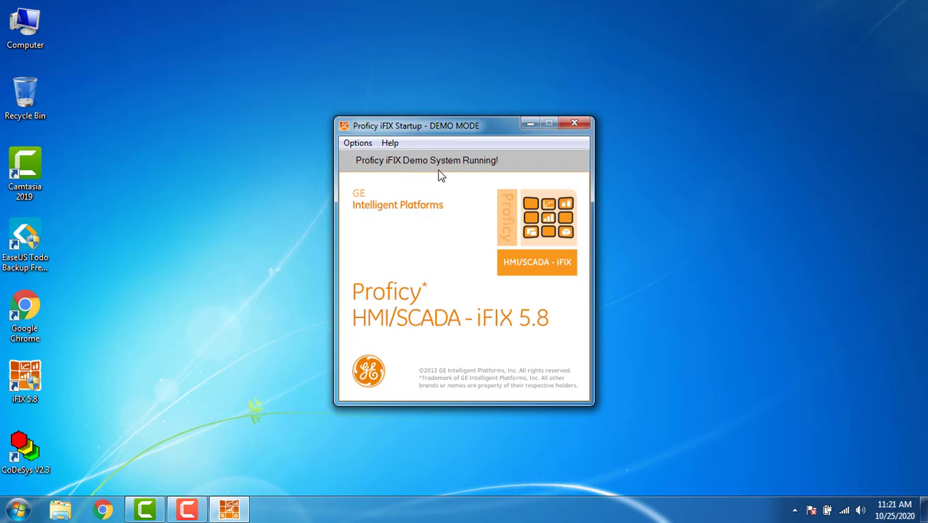
left_click(575, 122)
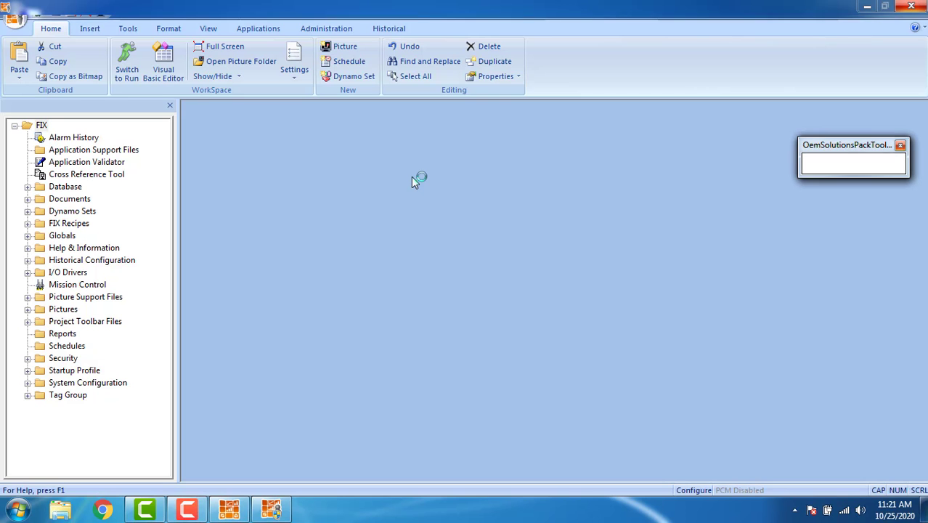
Step: Expand the Pictures and Database folders in the WorkSpace system tree
left_click(346, 45)
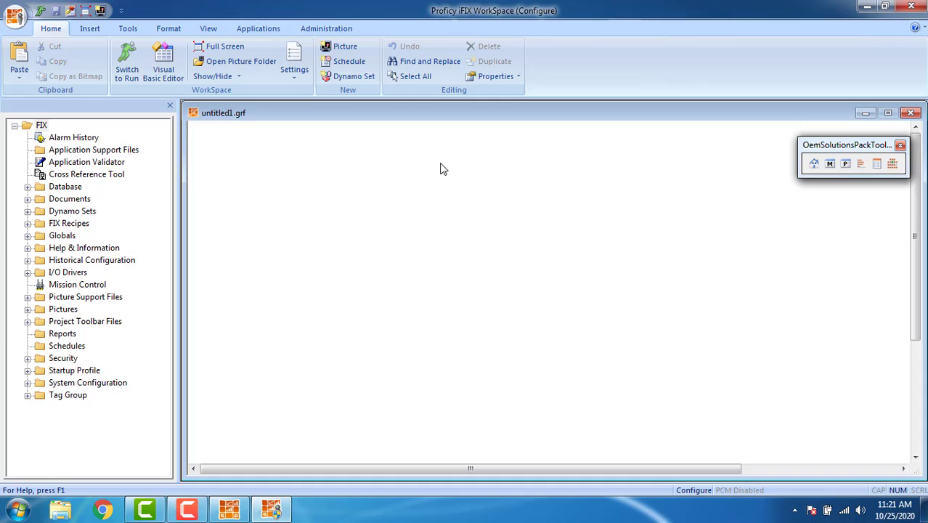
mouse_move(289, 144)
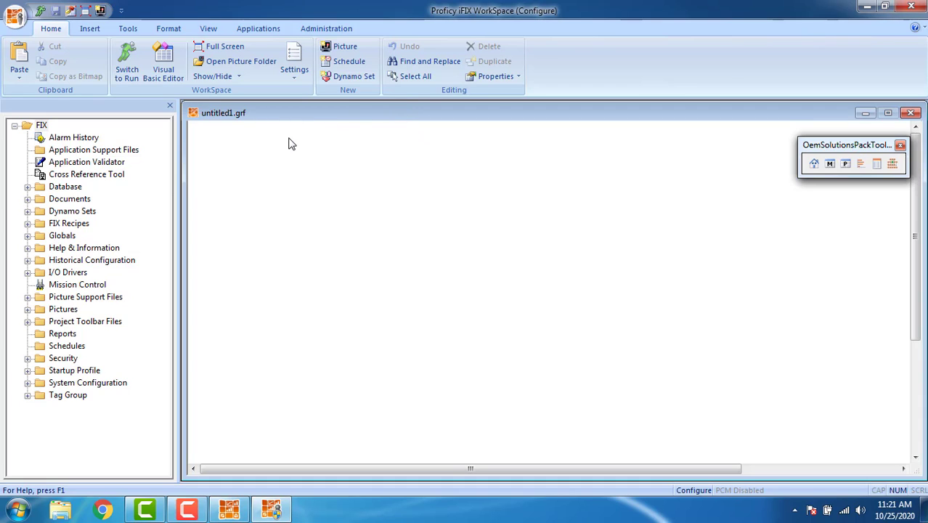
mouse_move(282, 139)
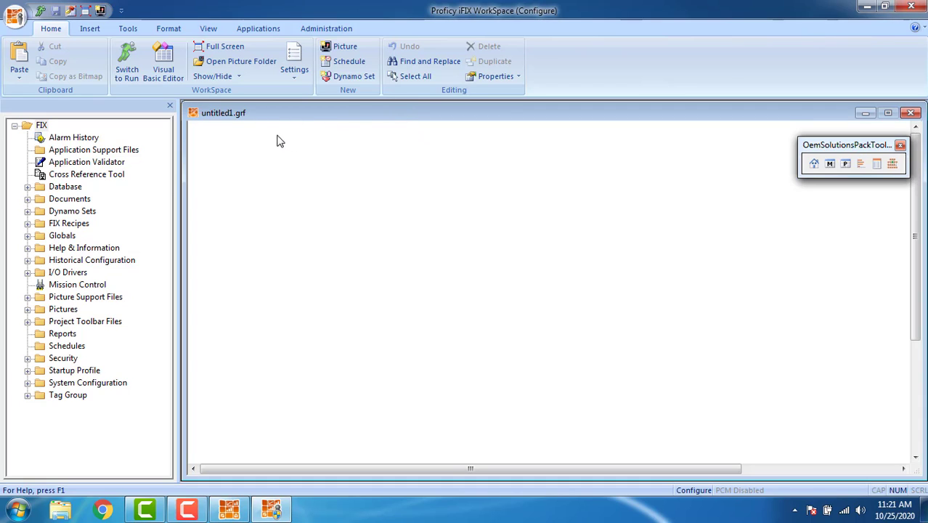
mouse_move(236, 125)
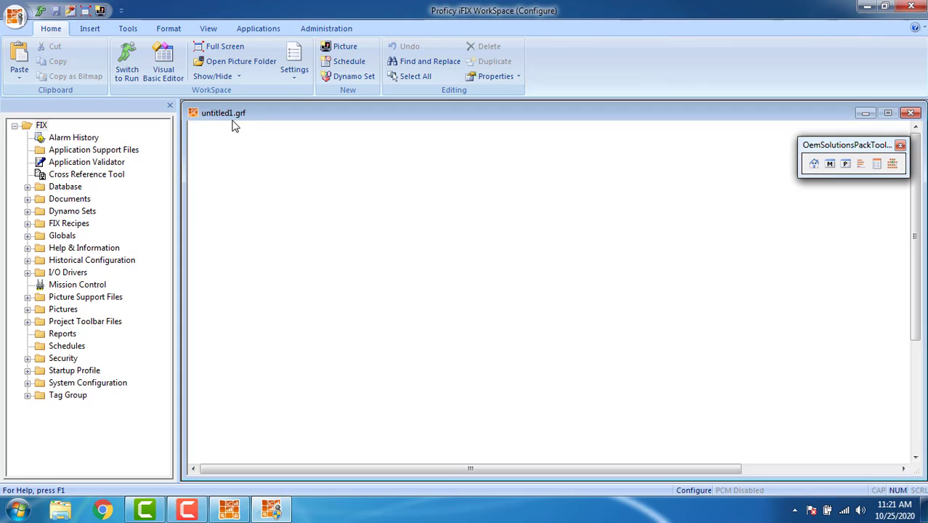
mouse_move(231, 121)
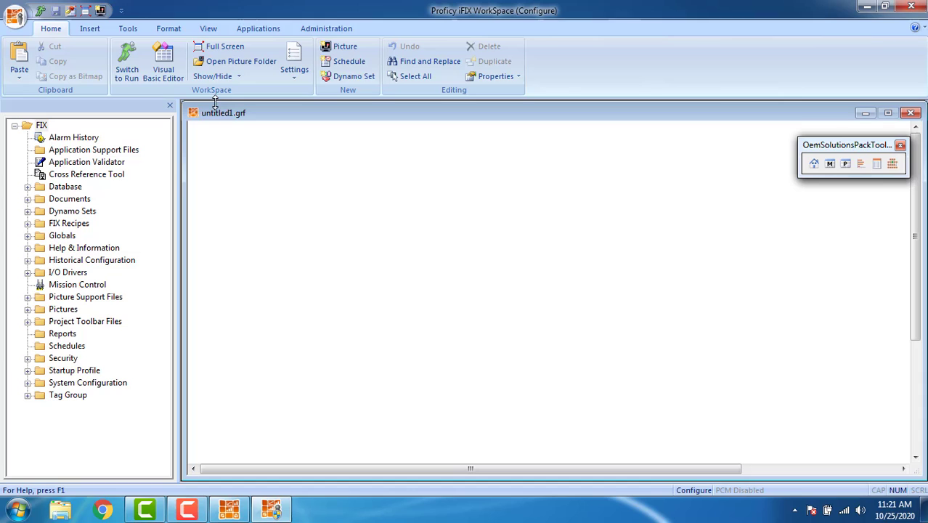
mouse_move(119, 148)
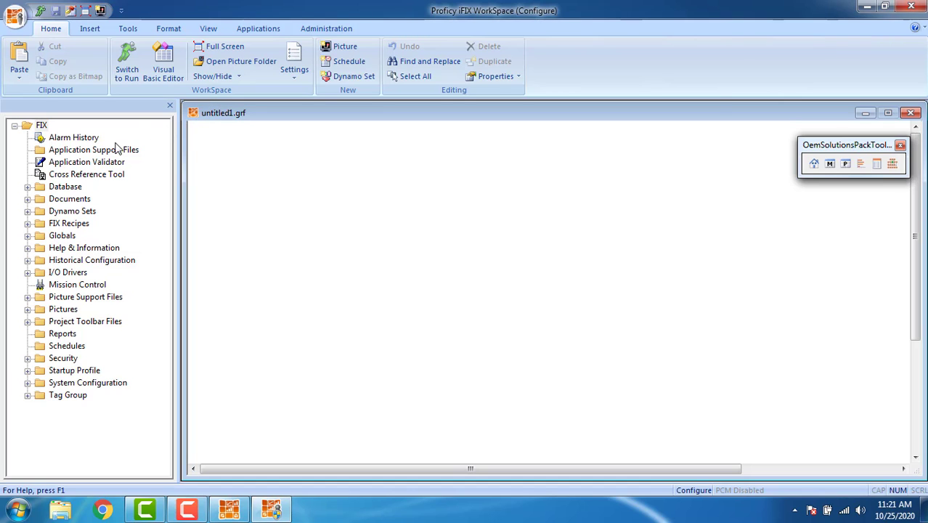
left_click(26, 308)
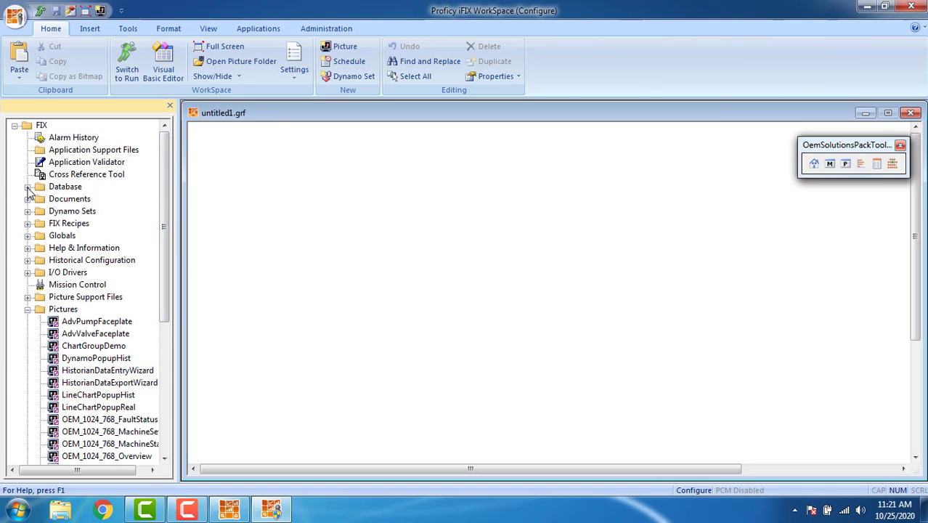
left_click(28, 185)
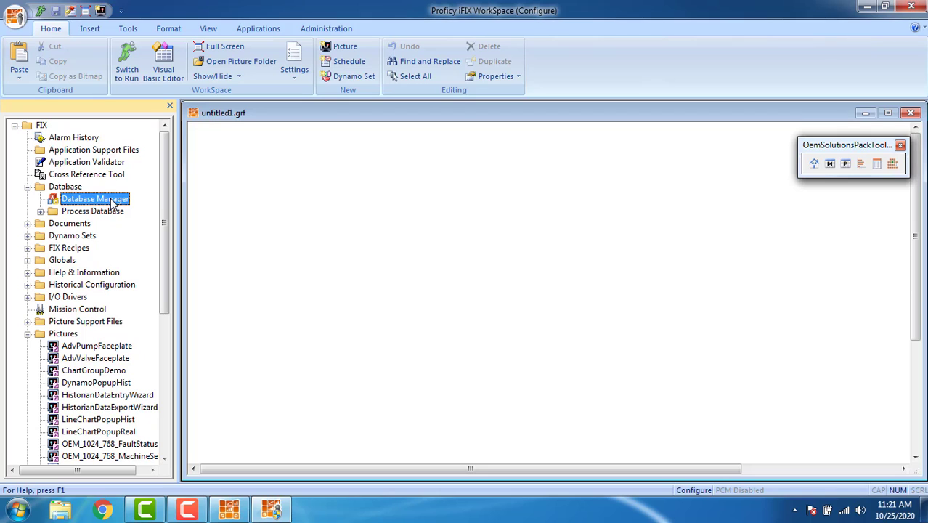
Step: Open Database Manager on the local node and delete the existing SA tag
double_click(96, 197)
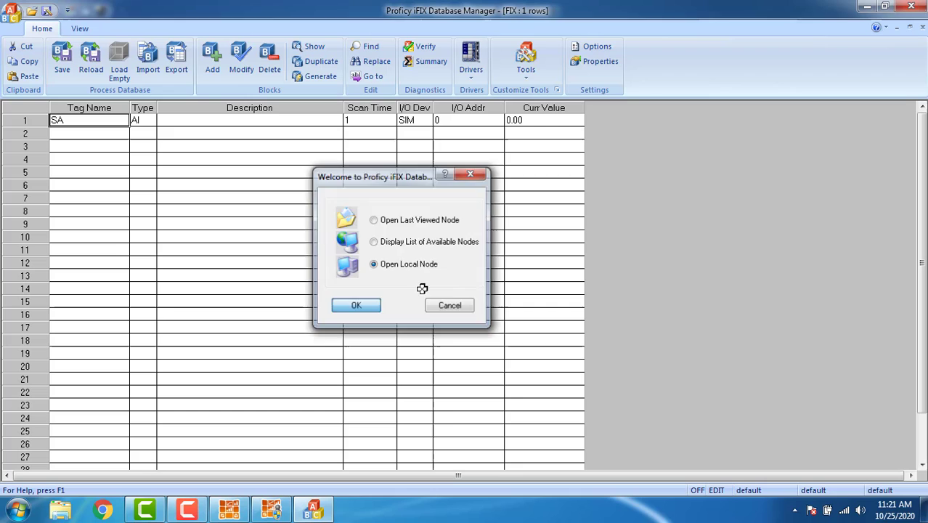
left_click(356, 305)
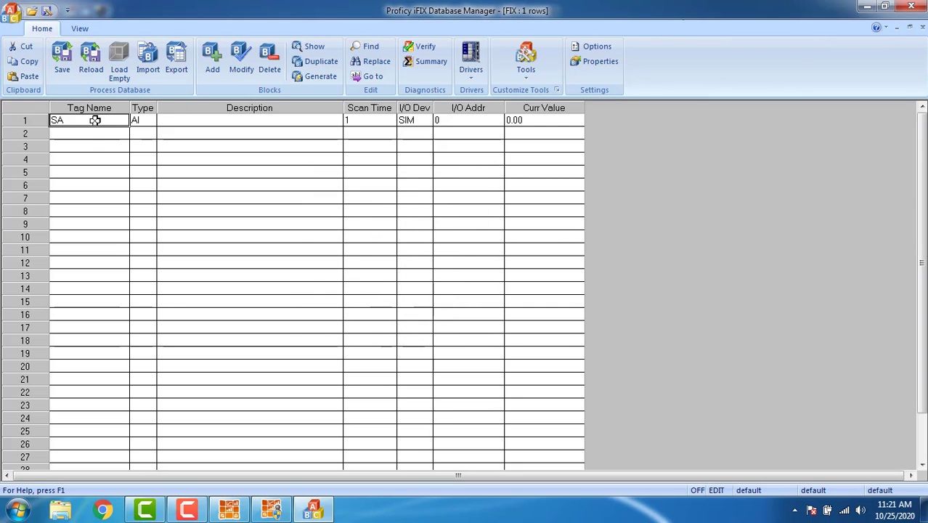
left_click(270, 58)
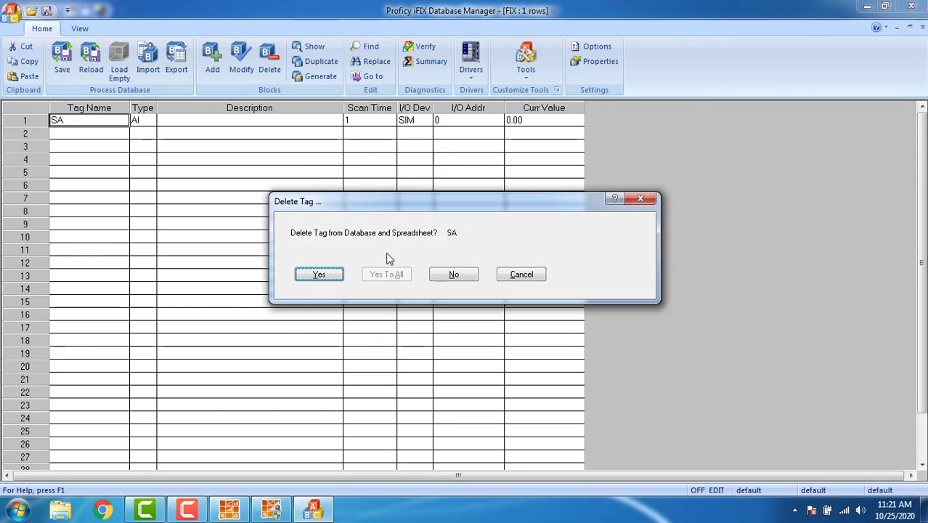
left_click(319, 273)
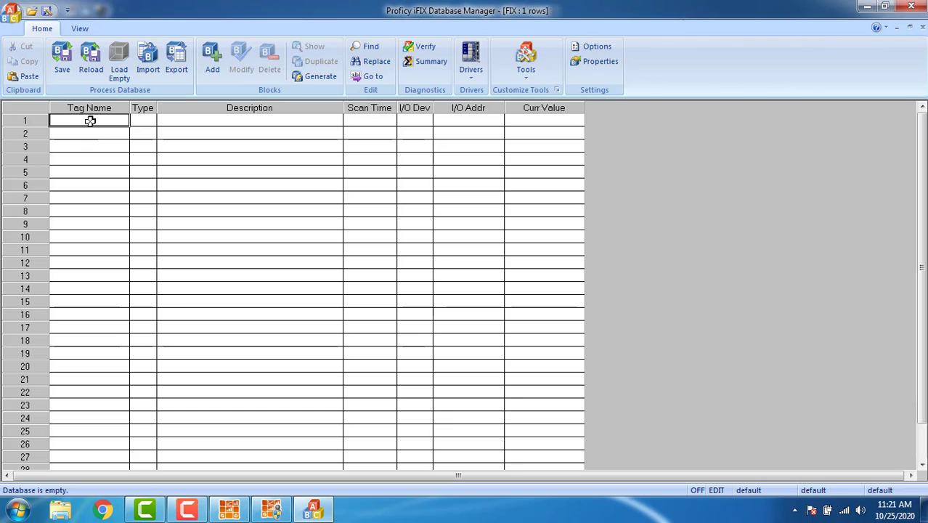
mouse_move(212, 58)
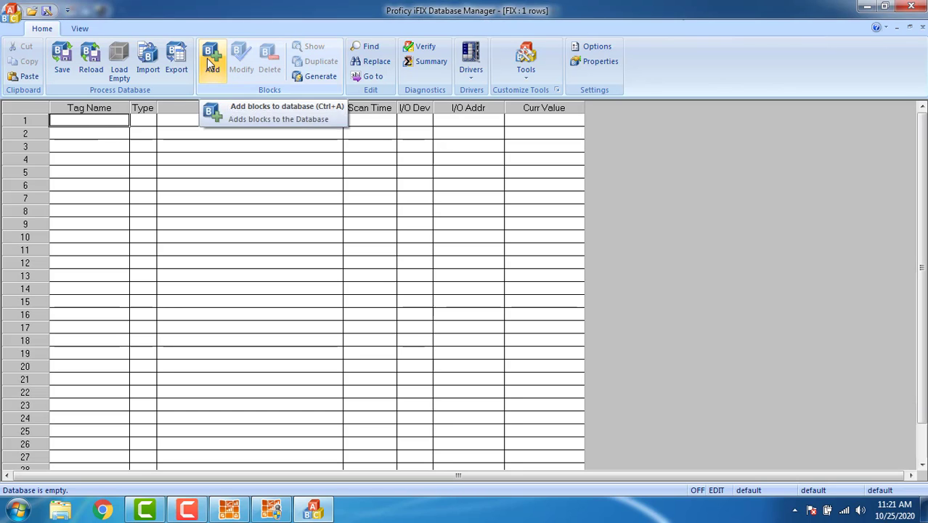
Step: Add a Digital Input block named SW with Enable Output checked and save it
left_click(212, 58)
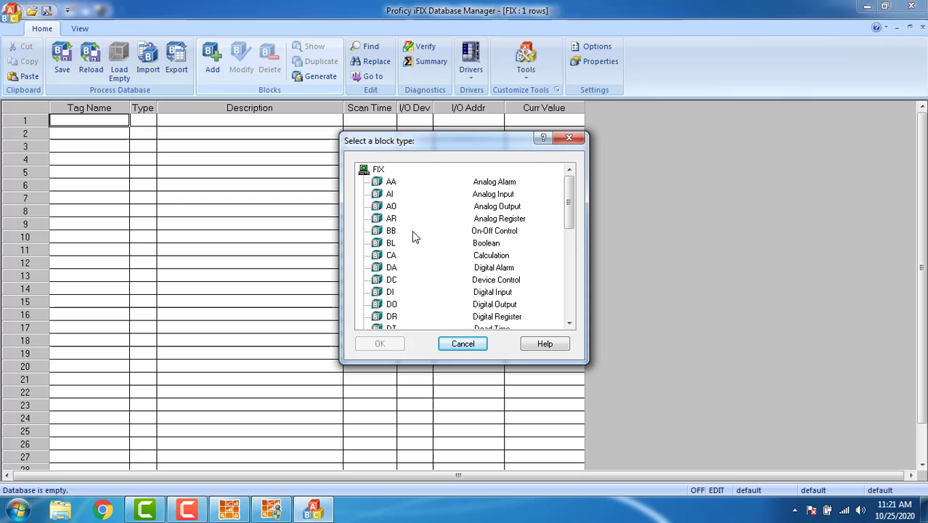
mouse_move(390, 298)
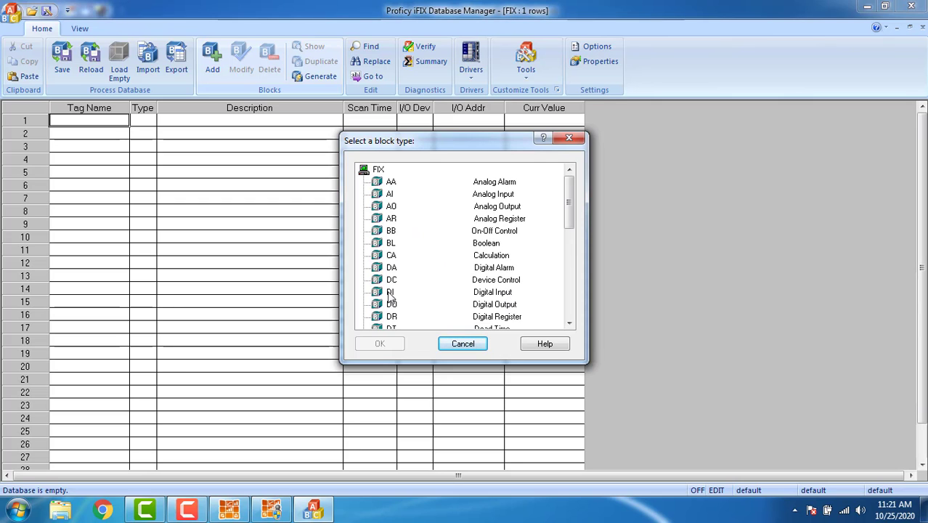
left_click(461, 343)
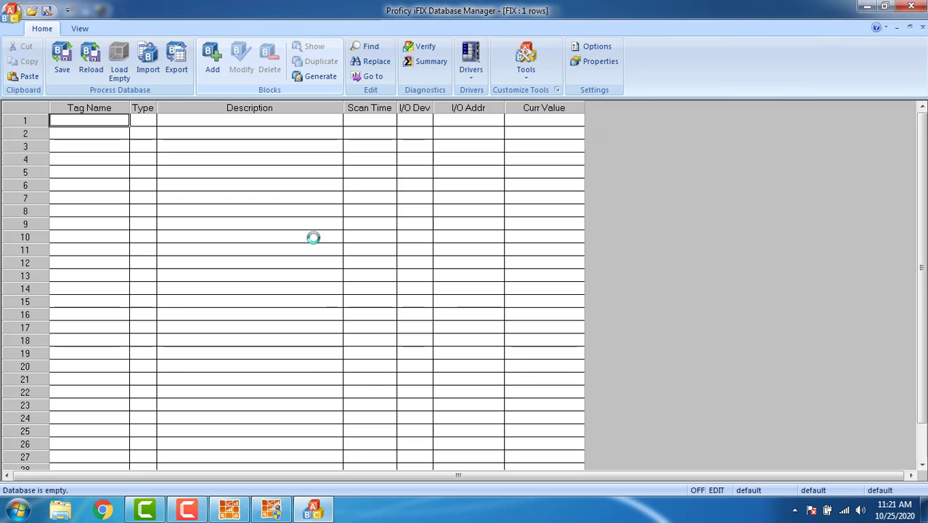
left_click(212, 58)
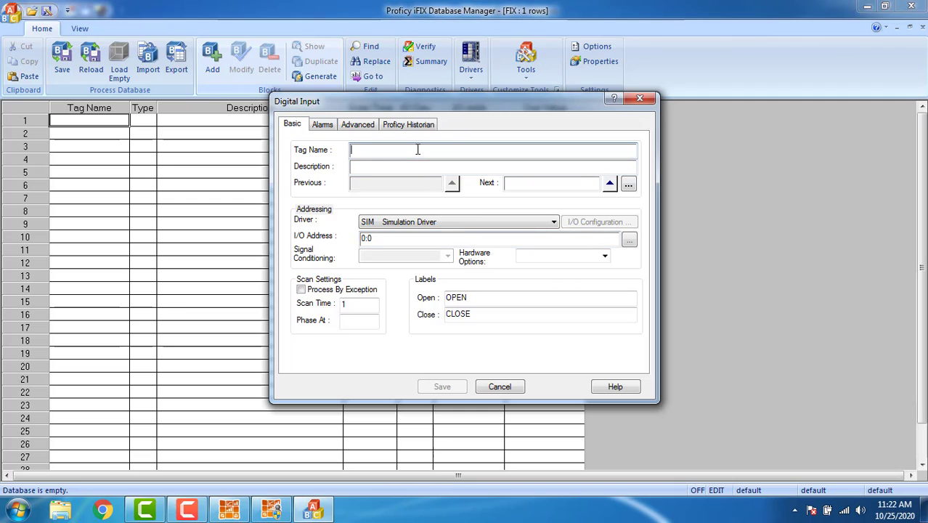
type("SW")
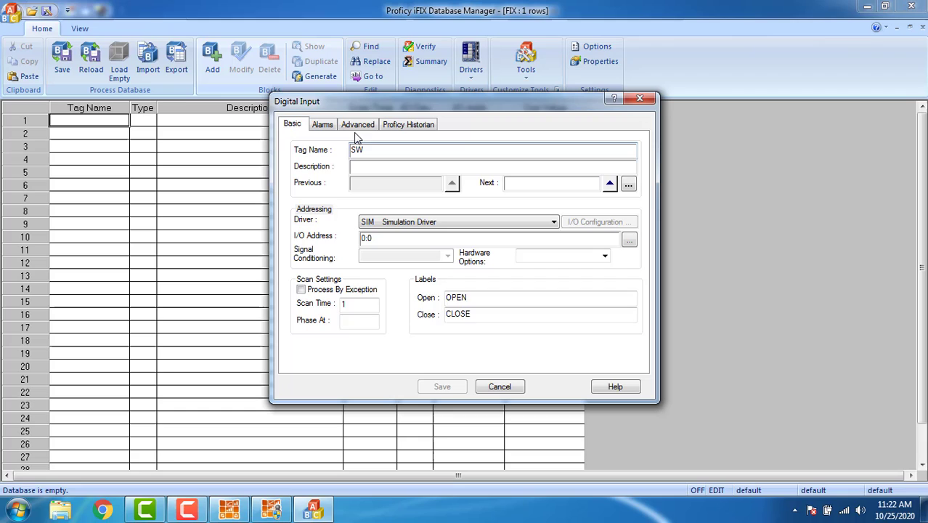
left_click(357, 123)
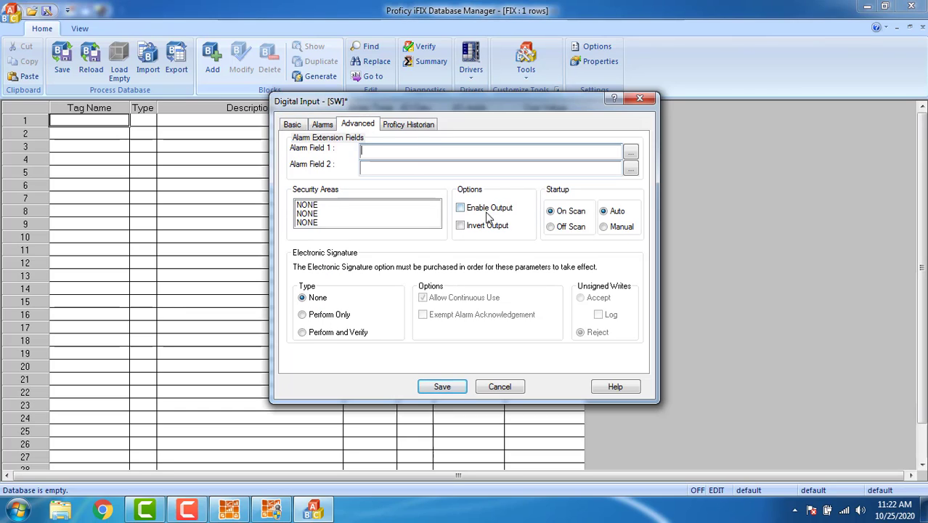
left_click(458, 207)
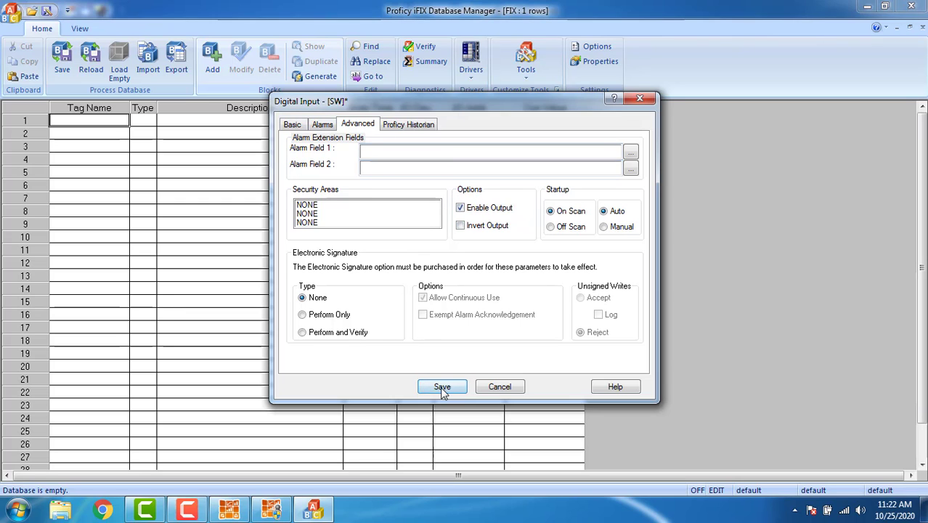
left_click(442, 386)
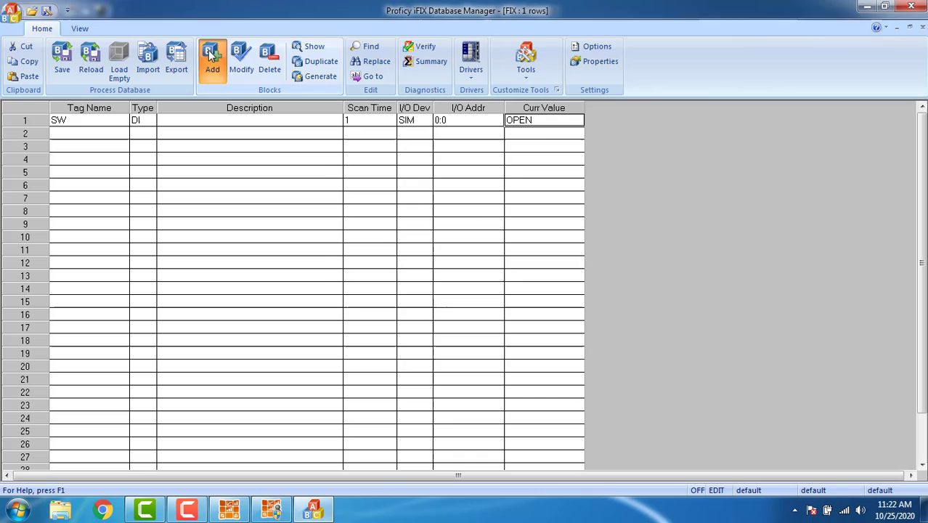
Step: Add an Analog Input block named SL with Enable Output checked and save it
left_click(212, 60)
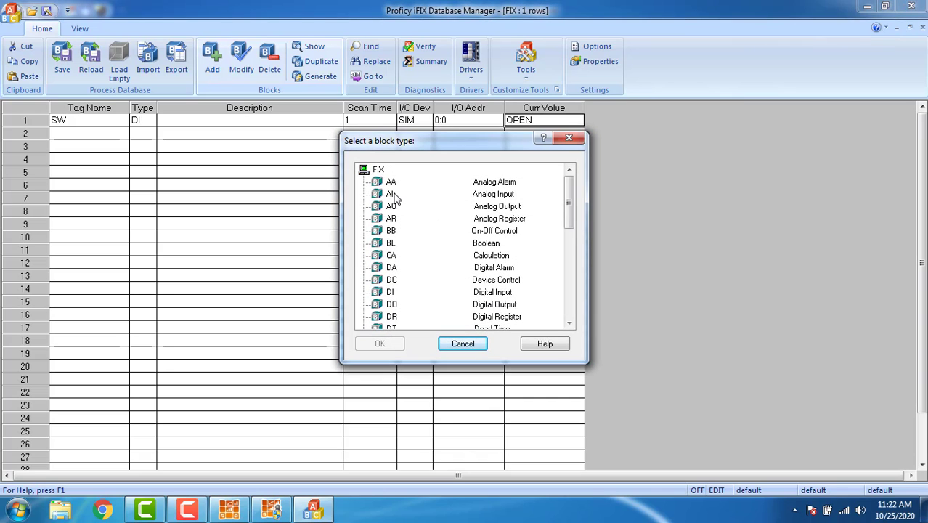
left_click(390, 194)
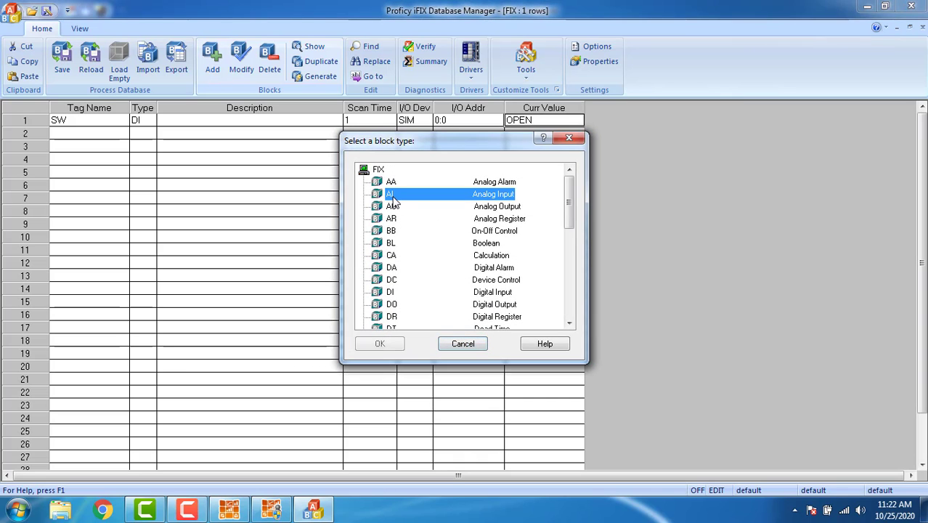
left_click(379, 342)
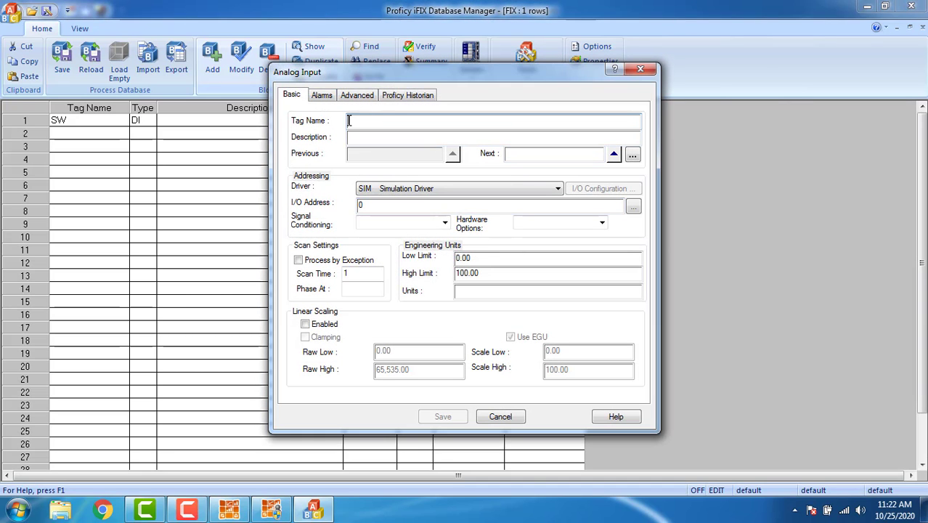
type("B")
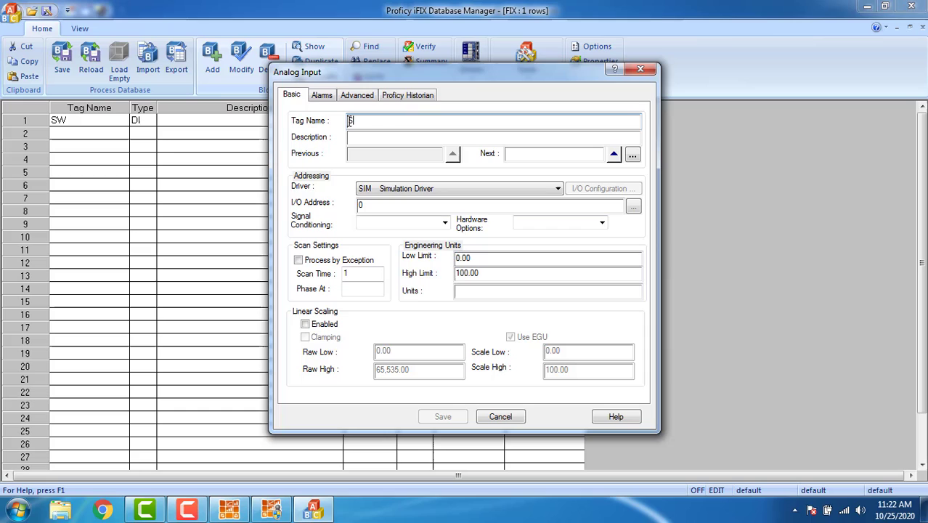
type("L")
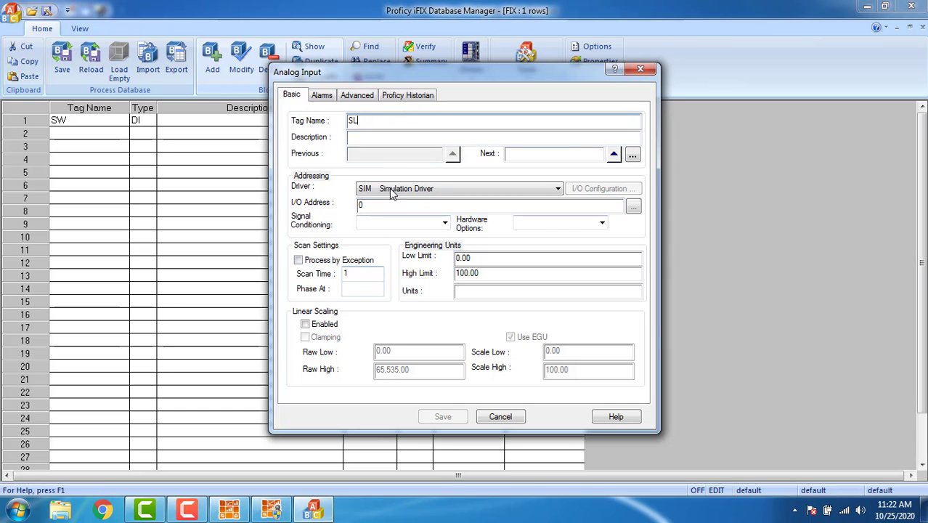
left_click(357, 94)
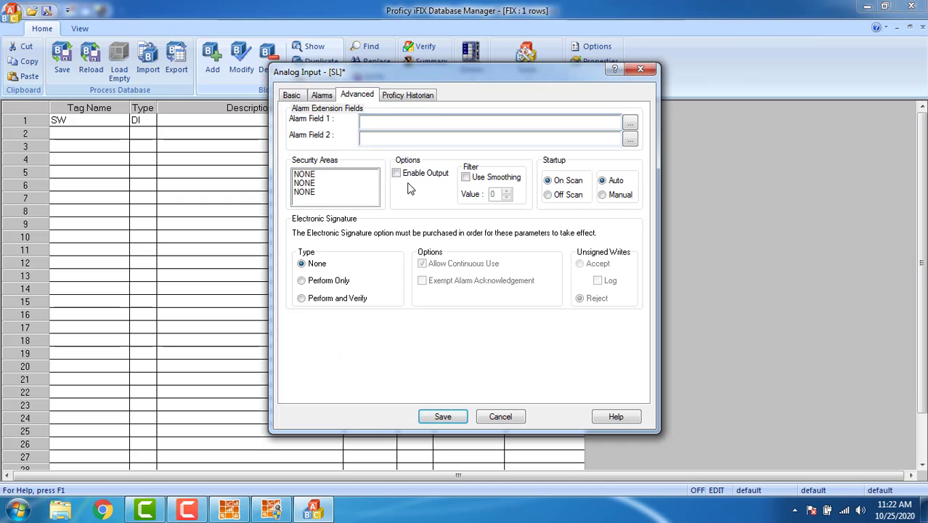
left_click(396, 173)
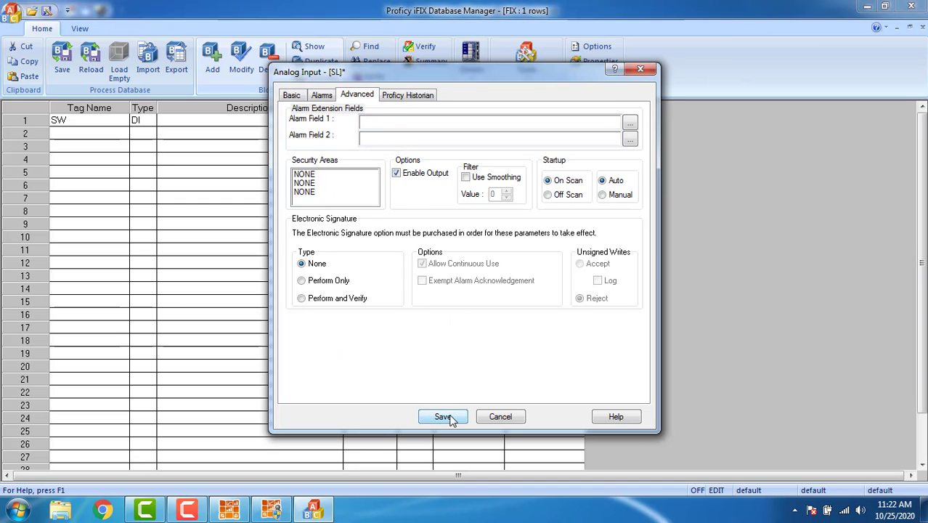
left_click(441, 415)
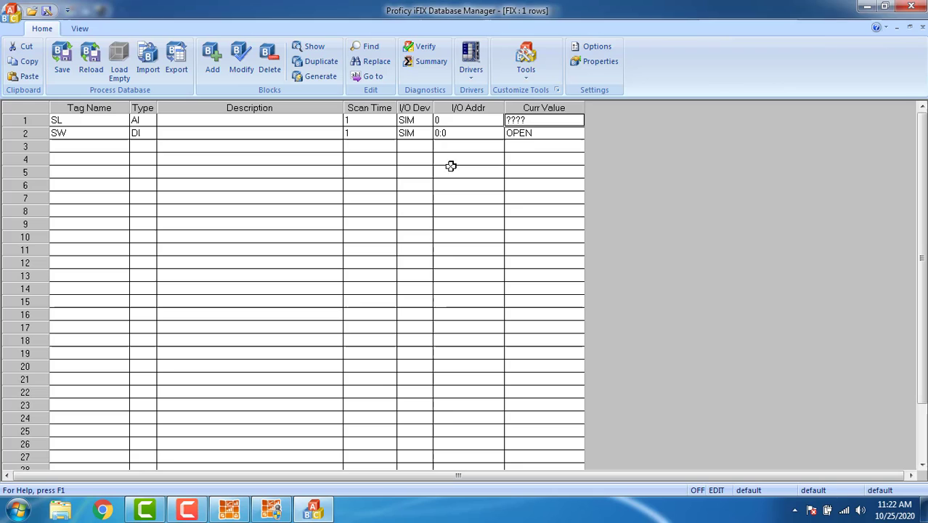
Step: Refresh the tag list so SL reads 0.00 and reload the process database
right_click(450, 166)
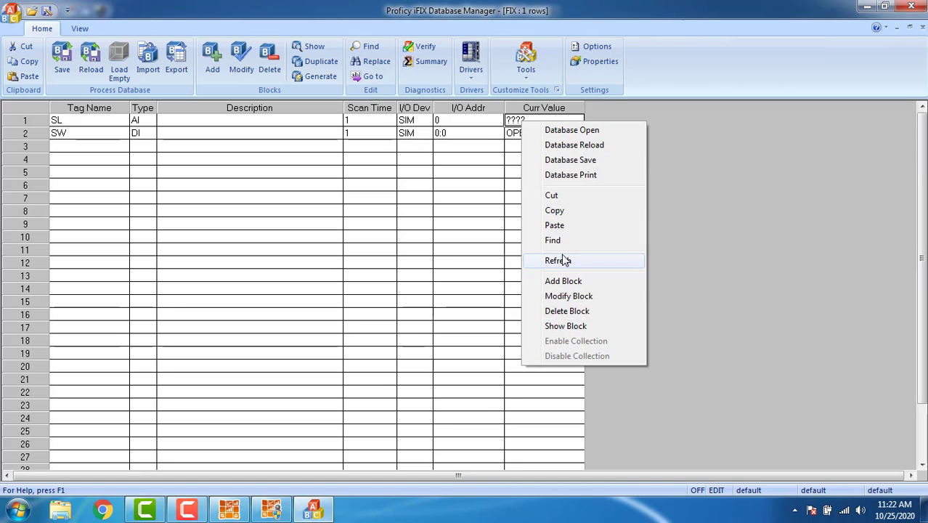
left_click(557, 259)
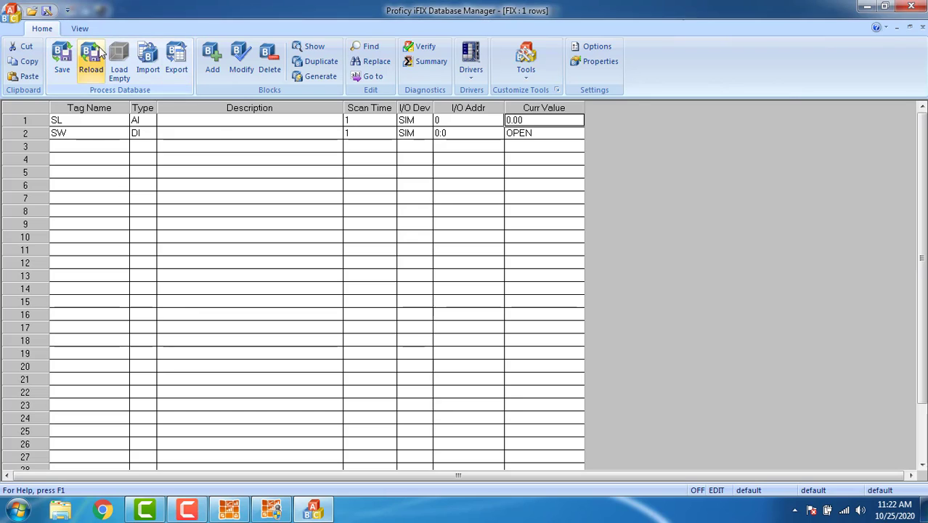
left_click(12, 10)
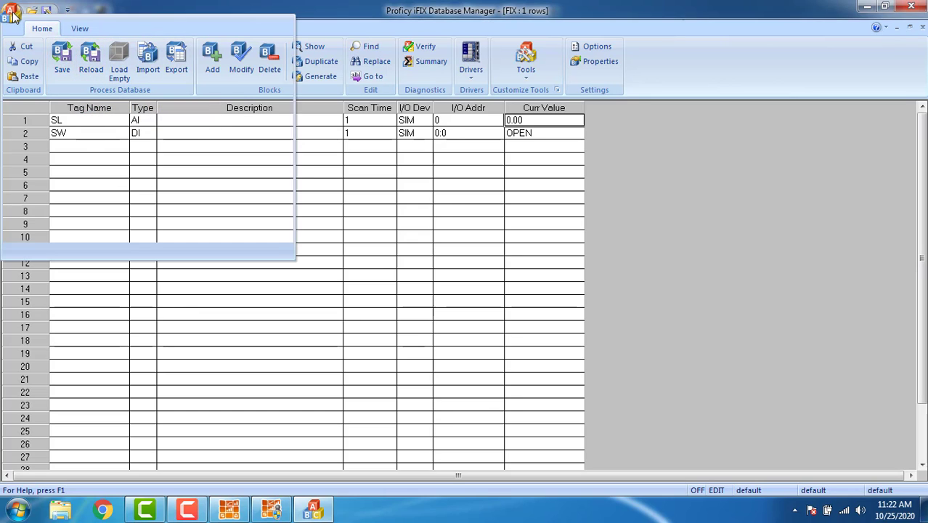
left_click(61, 58)
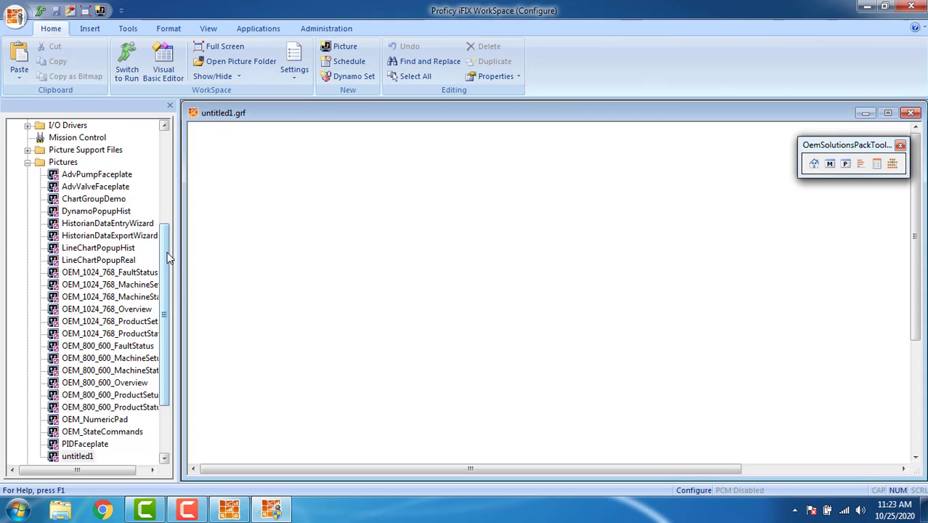
Step: Expand Dynamo Sets in the system tree and open the SwitchesLarge set
scroll("up", 3)
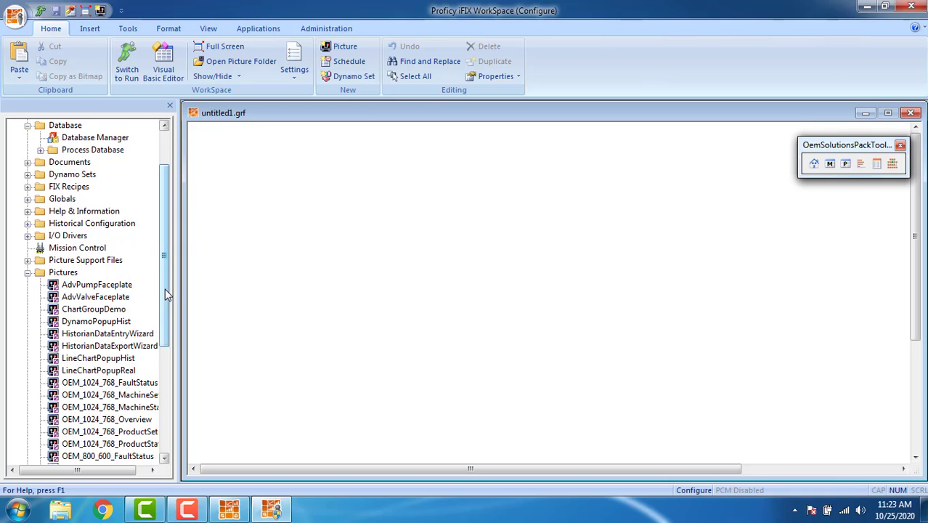
scroll("down", 3)
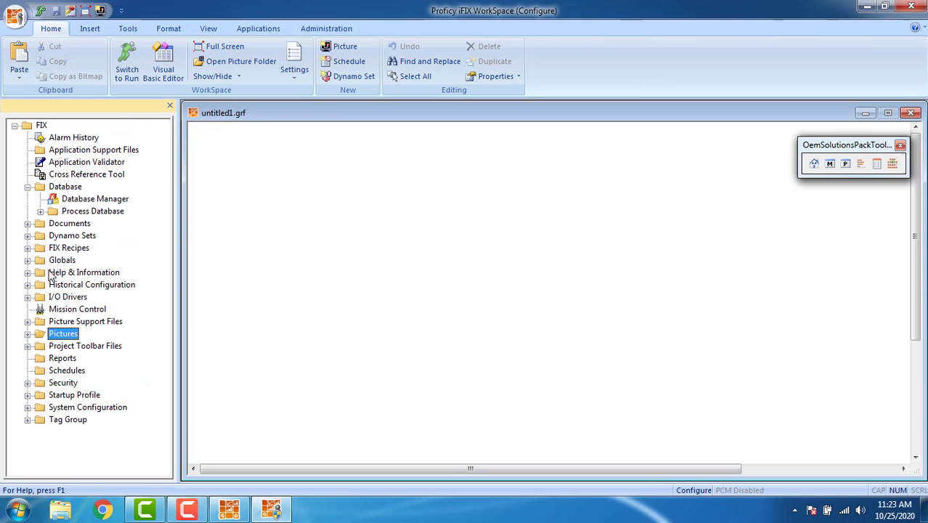
mouse_move(26, 240)
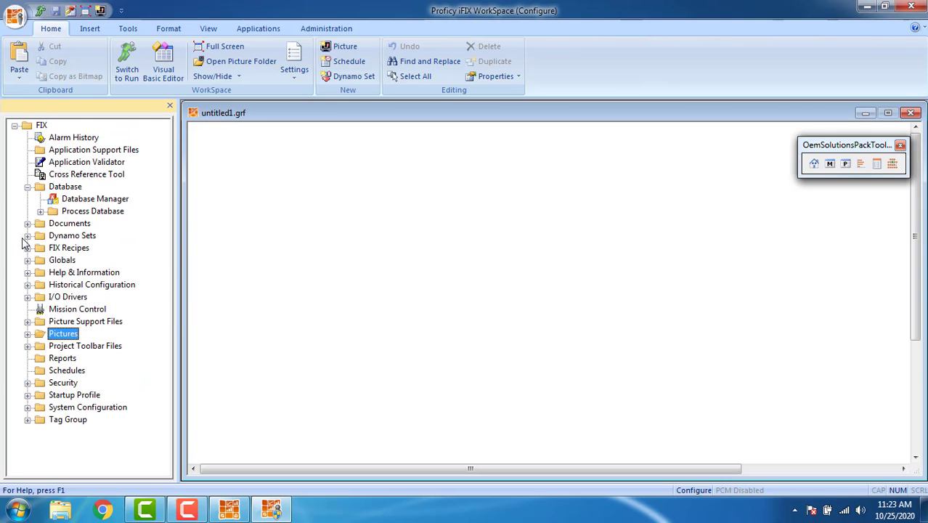
left_click(26, 235)
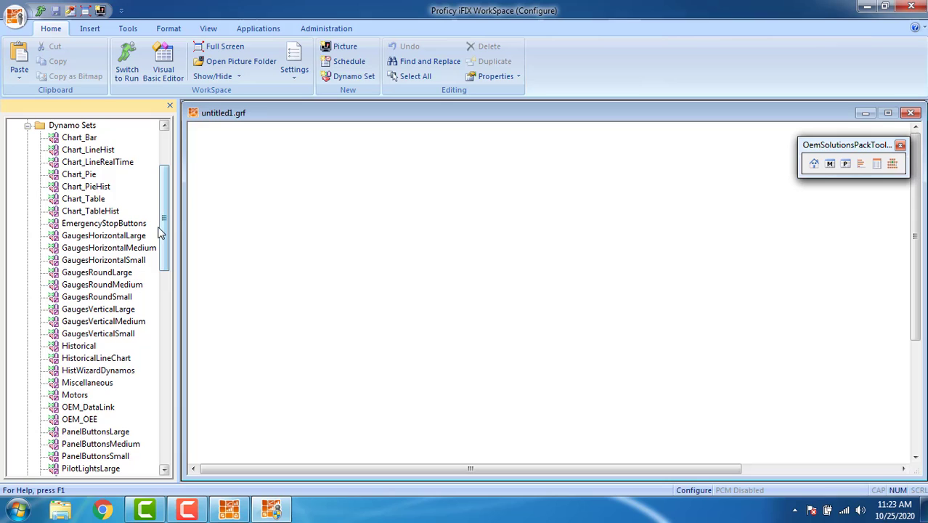
scroll("down", 3)
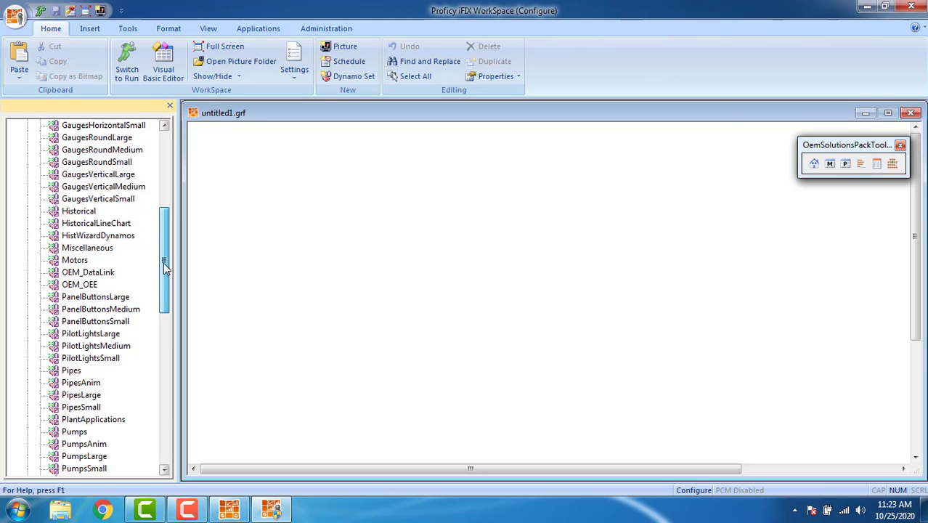
scroll("down", 3)
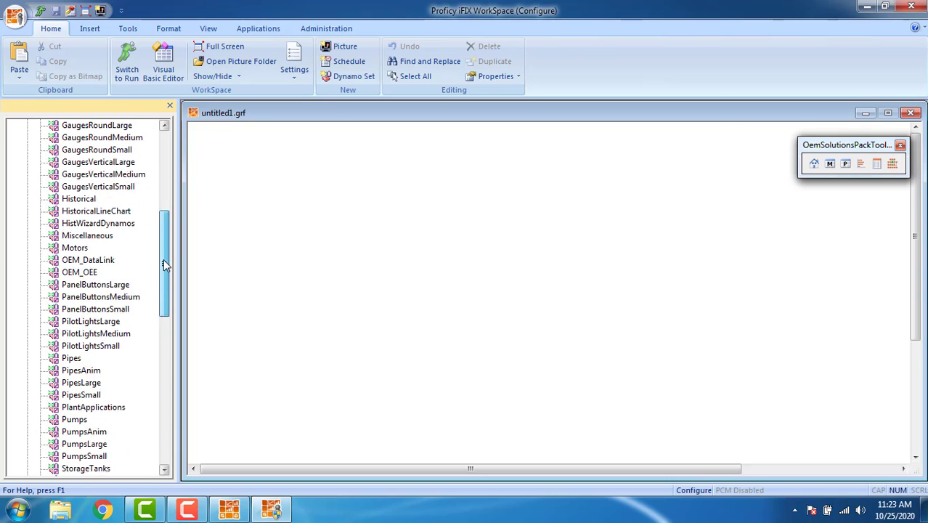
scroll("down", 3)
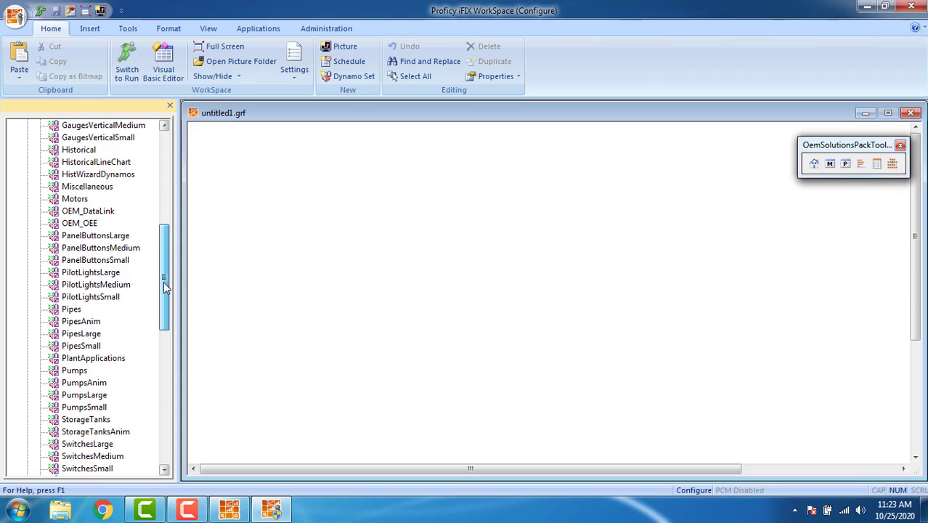
scroll("down", 3)
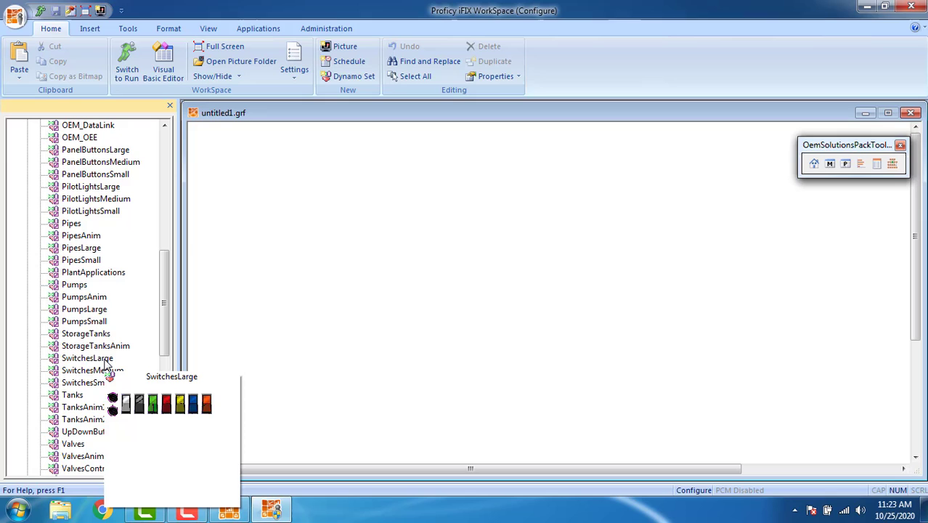
double_click(87, 357)
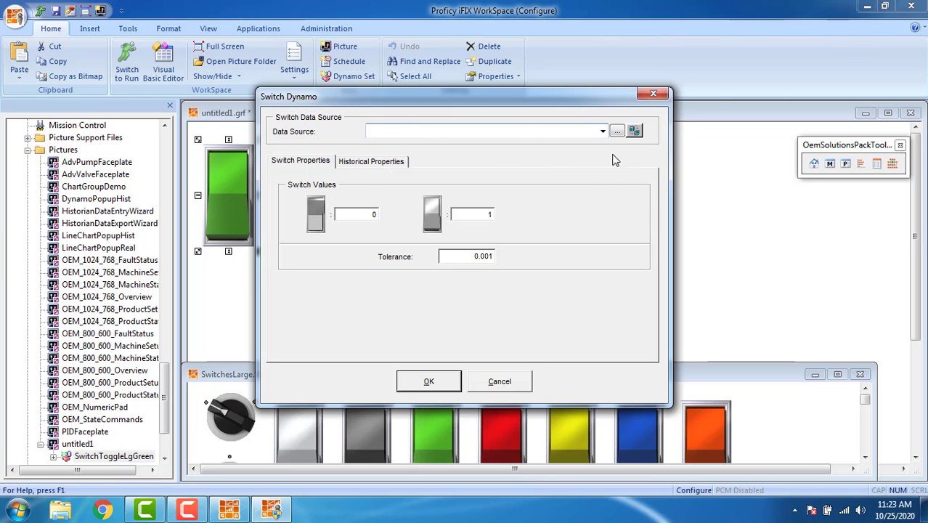
Step: Link the toggle switch to Fix32.FIX.SW.F_CV with off 0 and on 1 and confirm
left_click(615, 131)
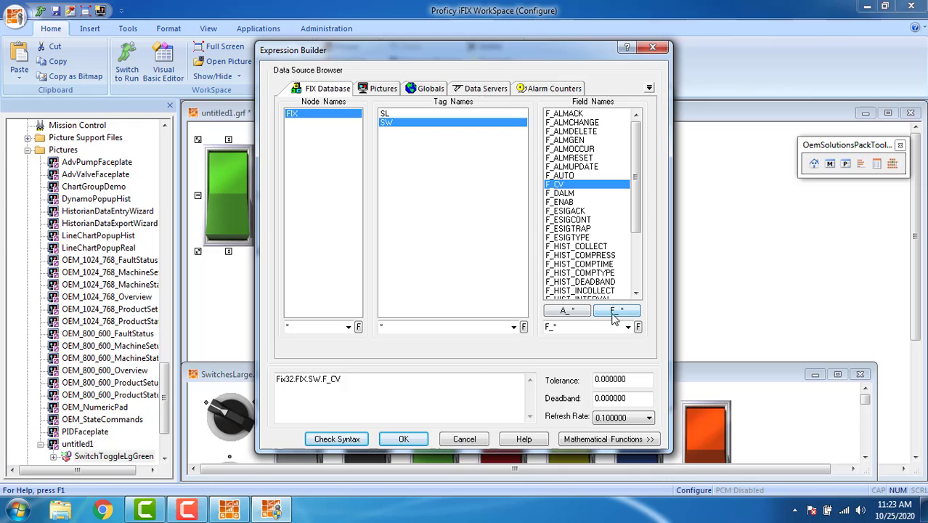
left_click(404, 439)
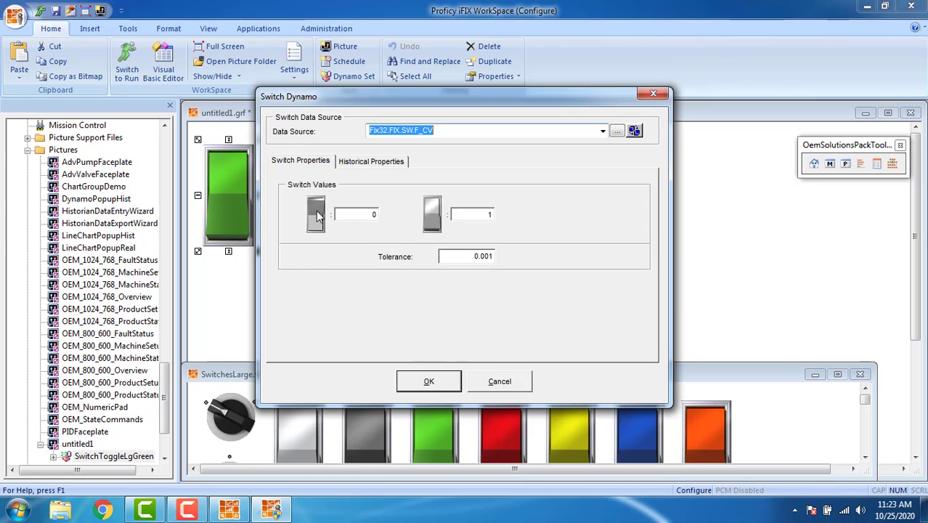
mouse_move(448, 220)
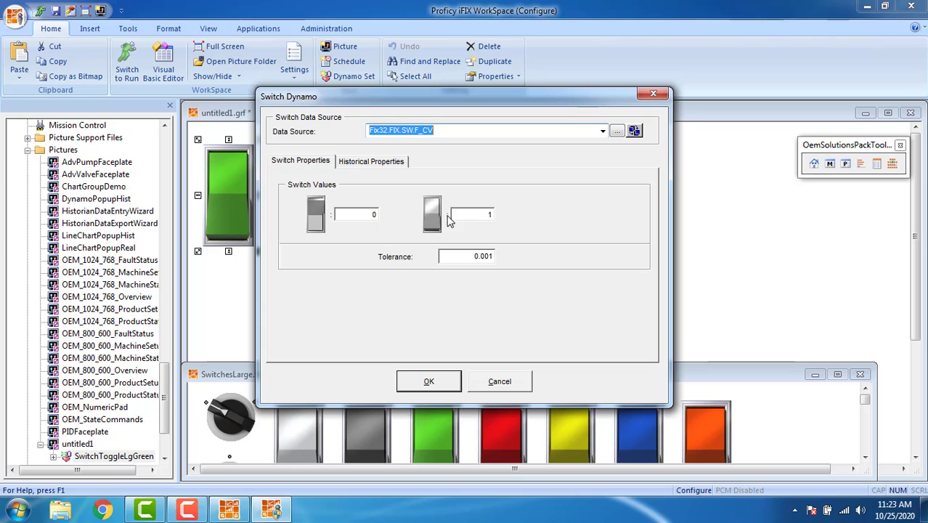
mouse_move(423, 343)
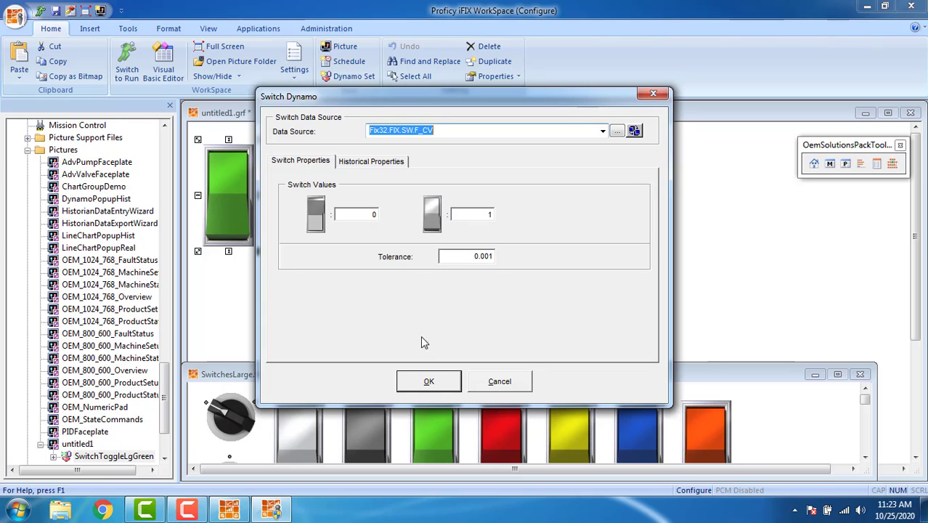
left_click(428, 380)
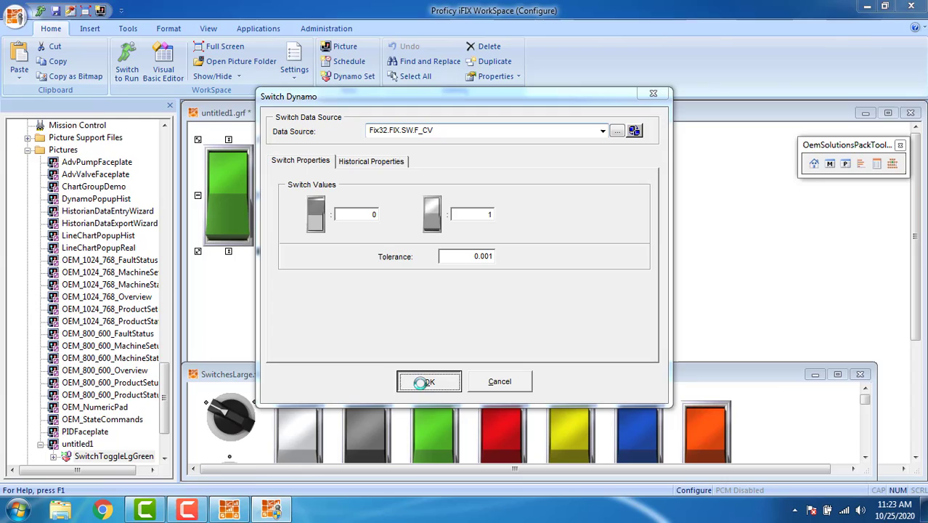
left_click(429, 381)
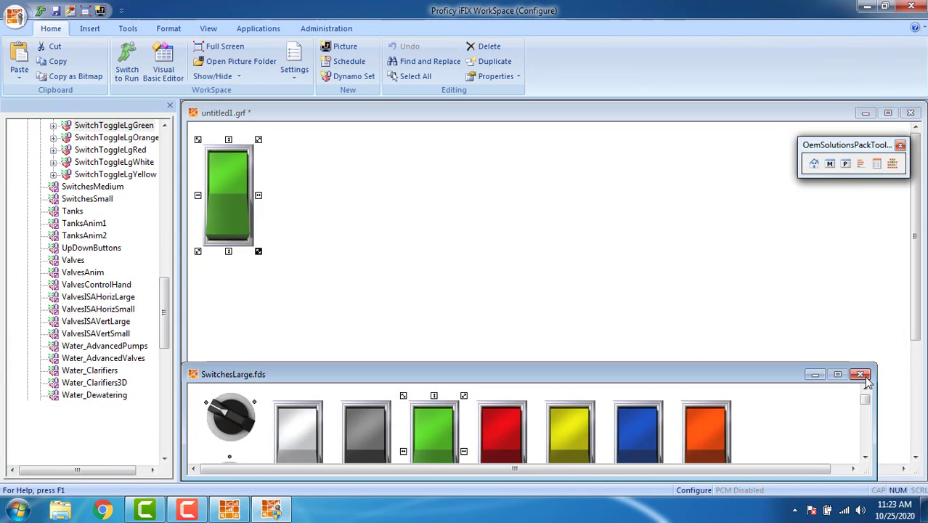
Step: Close SwitchesLarge.fds and load the PilotLightsLarge dynamo library from the system tree
left_click(859, 375)
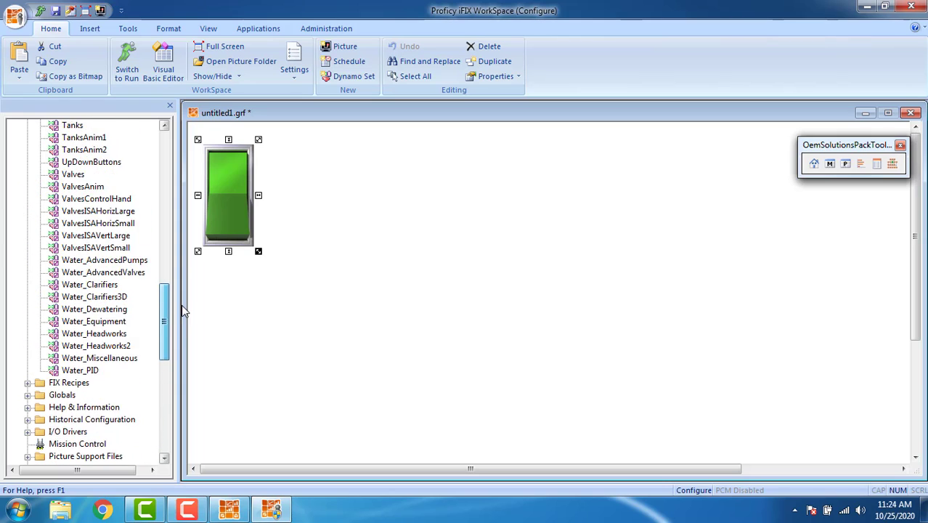
scroll("up", 3)
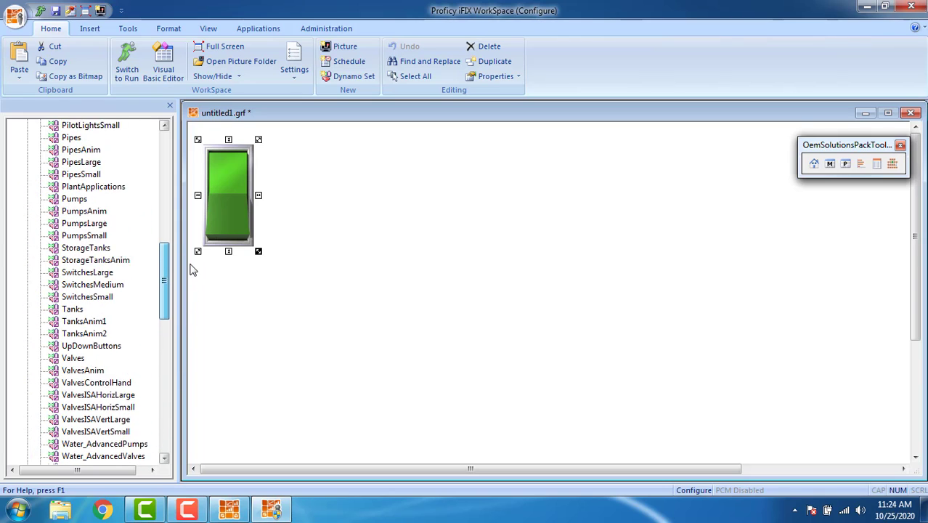
scroll("up", 3)
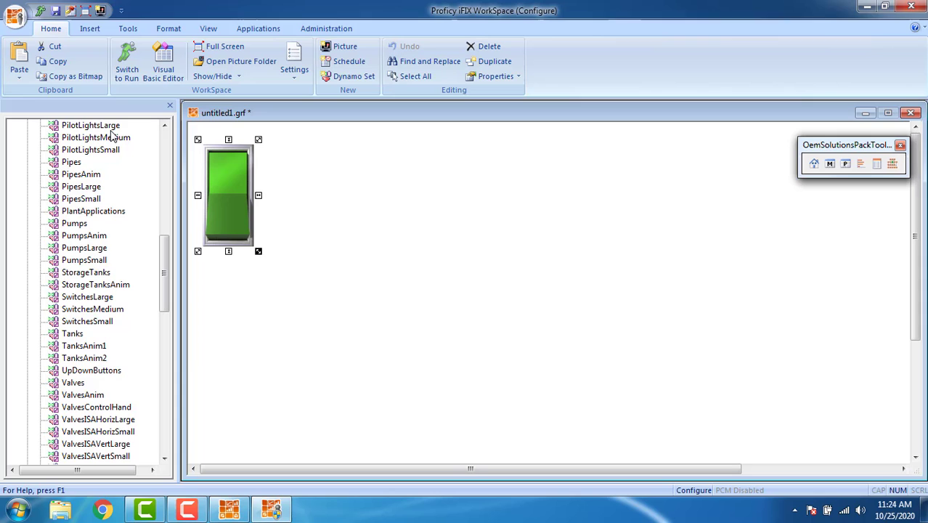
double_click(90, 125)
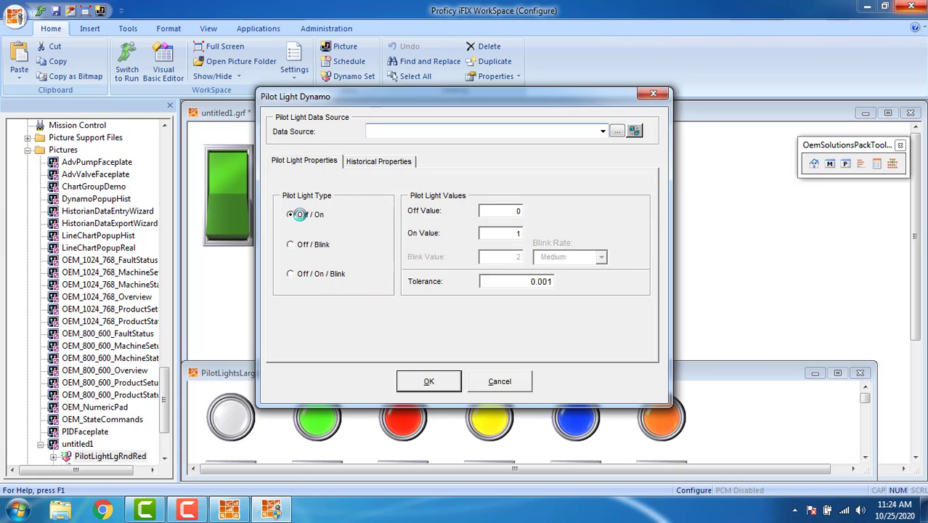
Step: Set the red pilot light to Off/On bound to Fix32.FIX.SW.F_CV and close PilotLightsLarge.fds
left_click(601, 131)
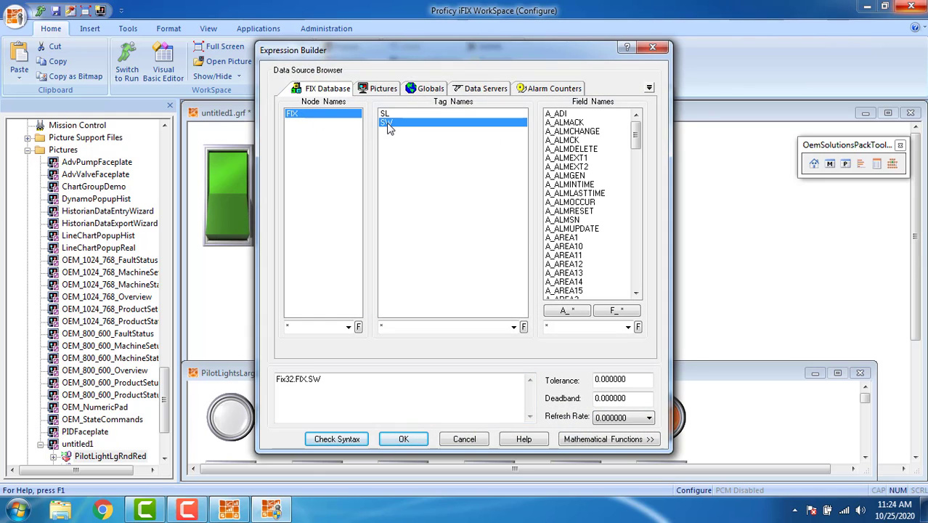
left_click(554, 183)
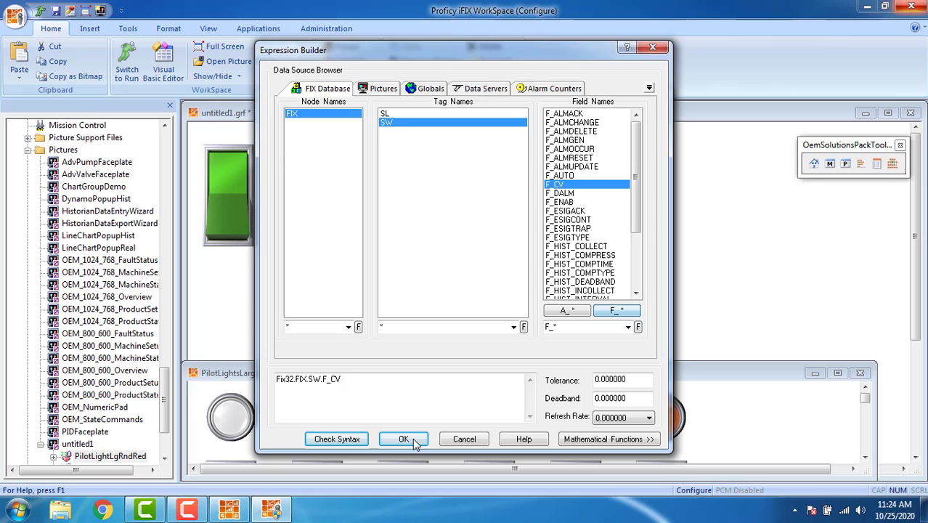
left_click(404, 439)
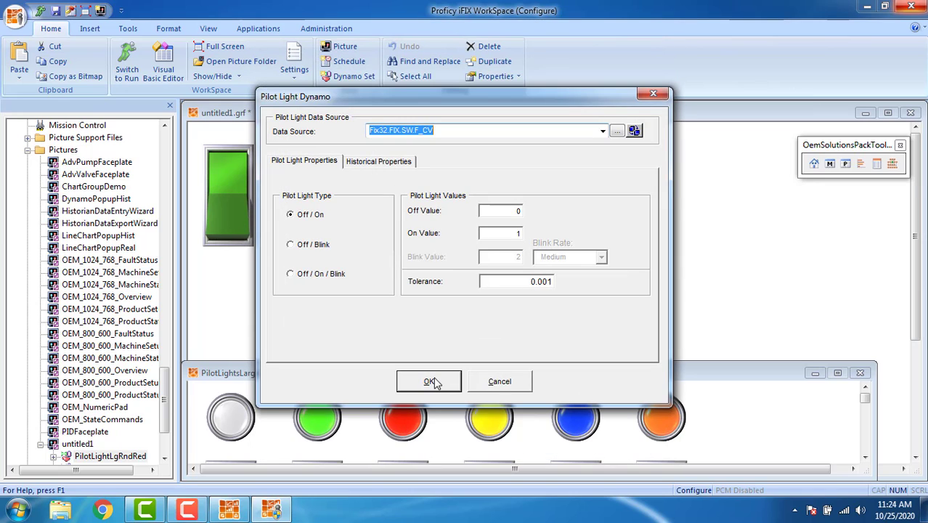
left_click(429, 381)
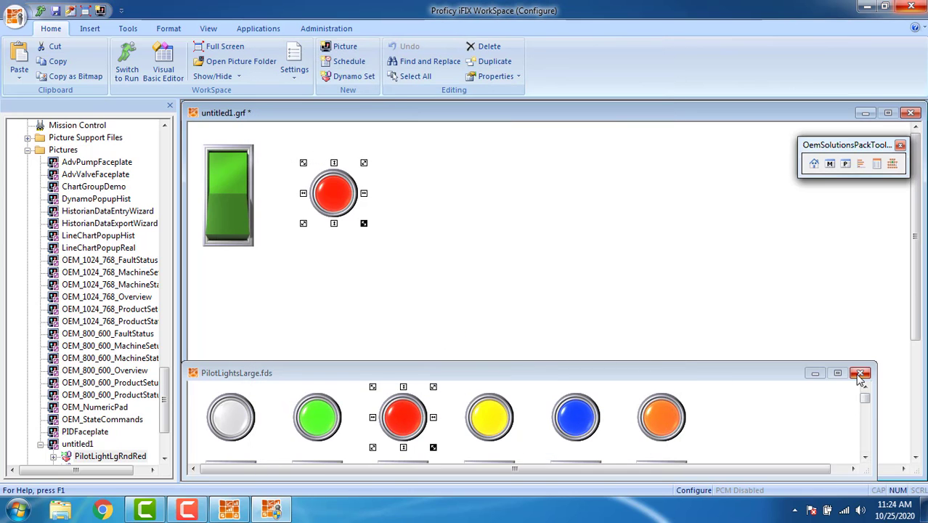
left_click(861, 372)
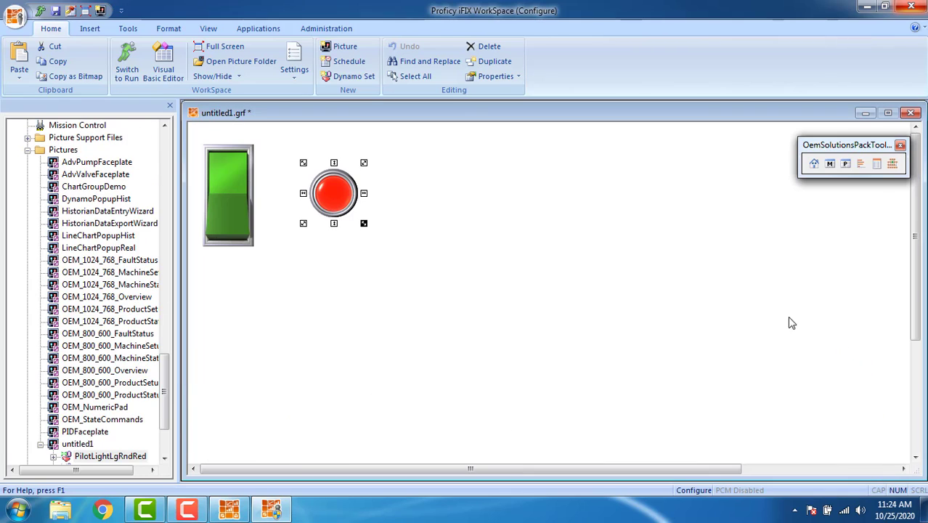
mouse_move(525, 215)
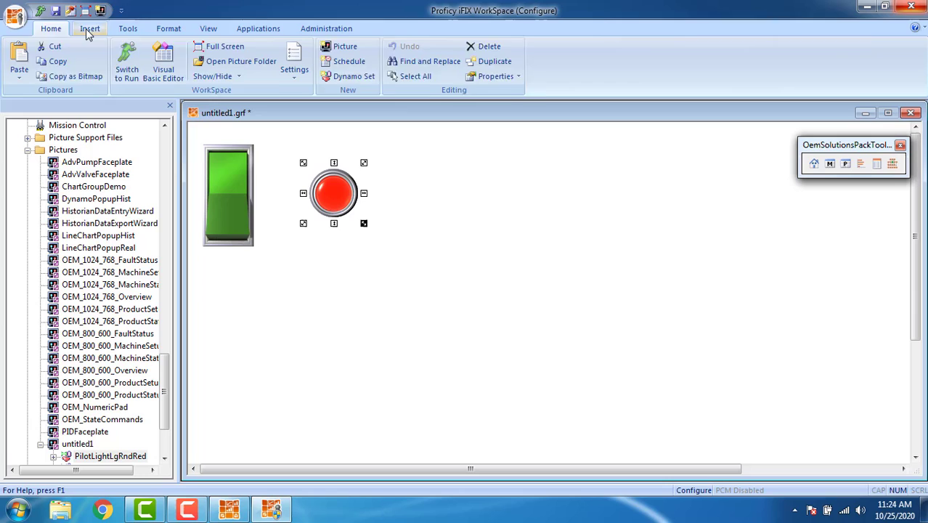
Step: Draw a tall blue-gradient rectangle beside the pilot light using Insert > Shapes > Rectangle
left_click(90, 29)
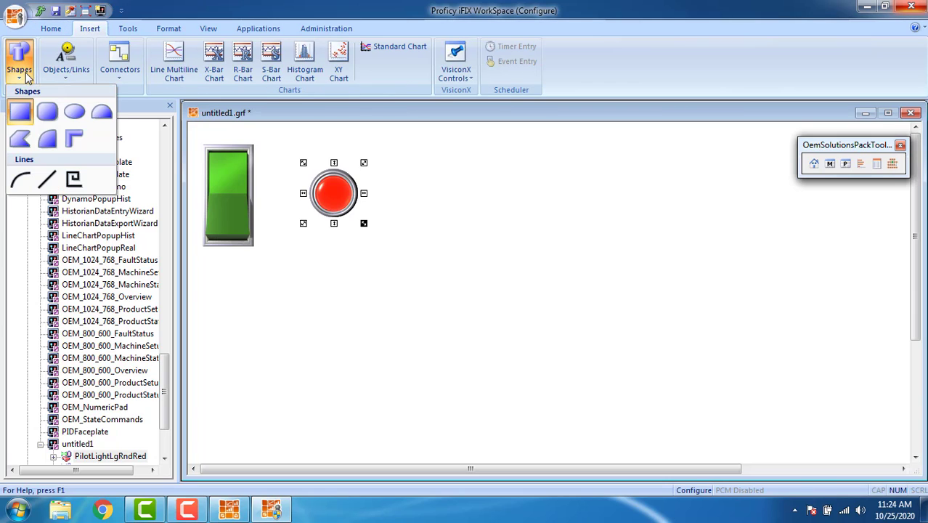
left_click(514, 206)
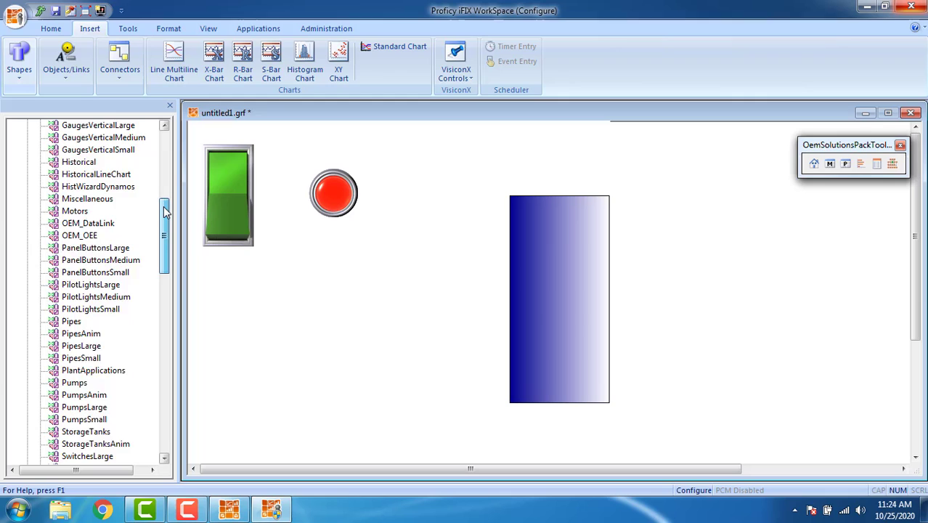
scroll("up", 3)
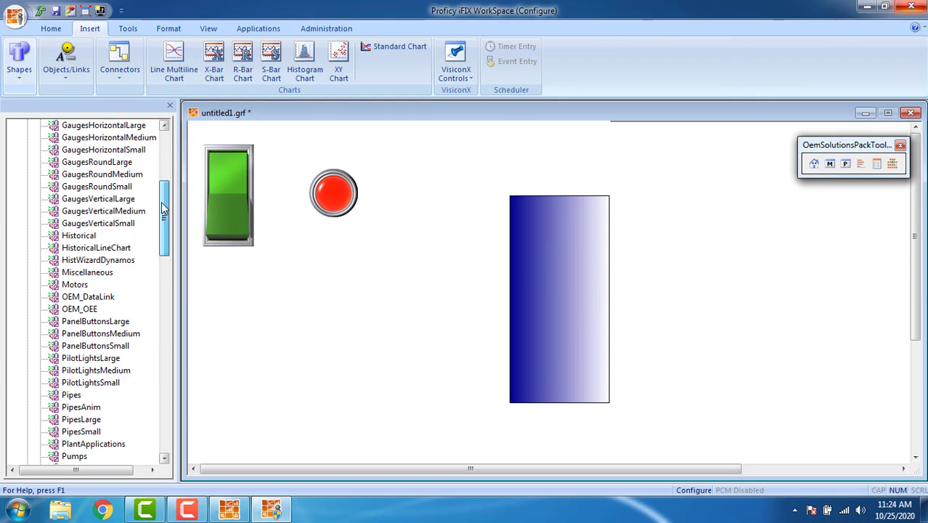
Step: Insert a datalink bound to Fix32.FIX.SL.F_CV and place it above the tank rectangle
left_click(67, 61)
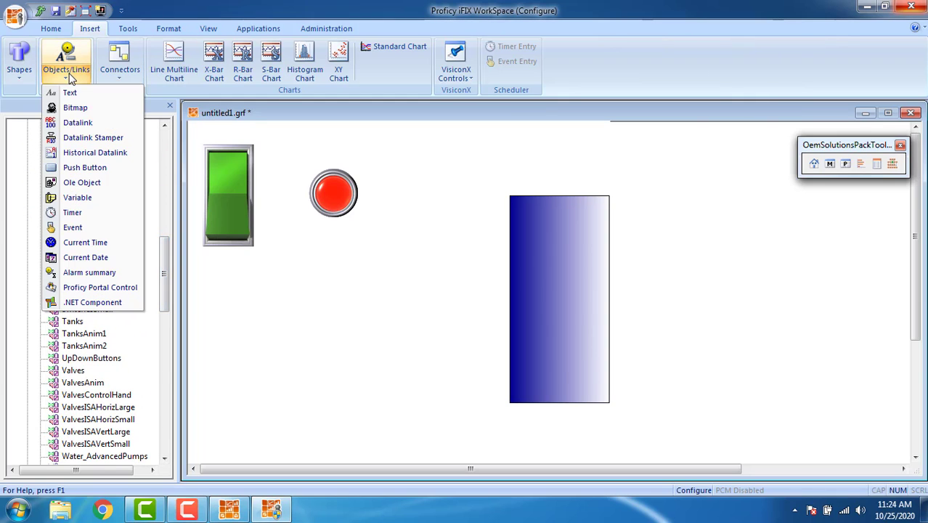
mouse_move(93, 137)
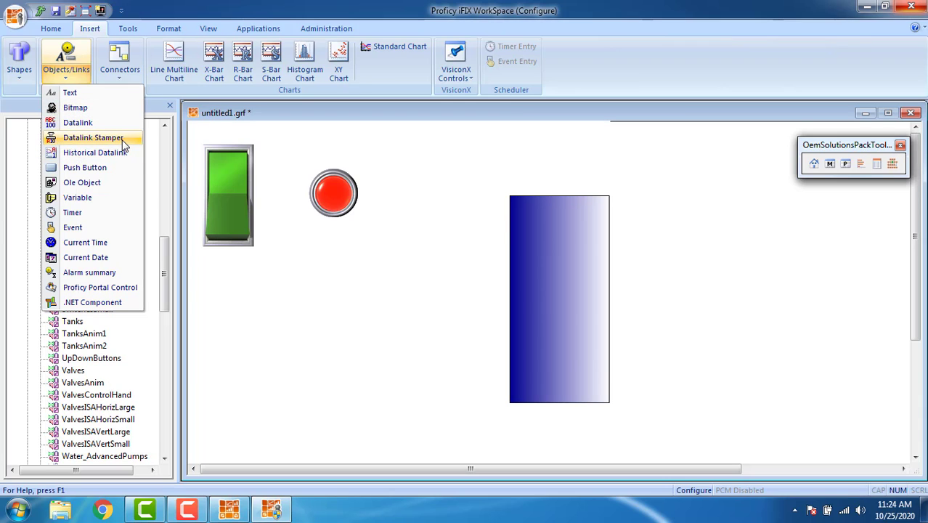
left_click(93, 137)
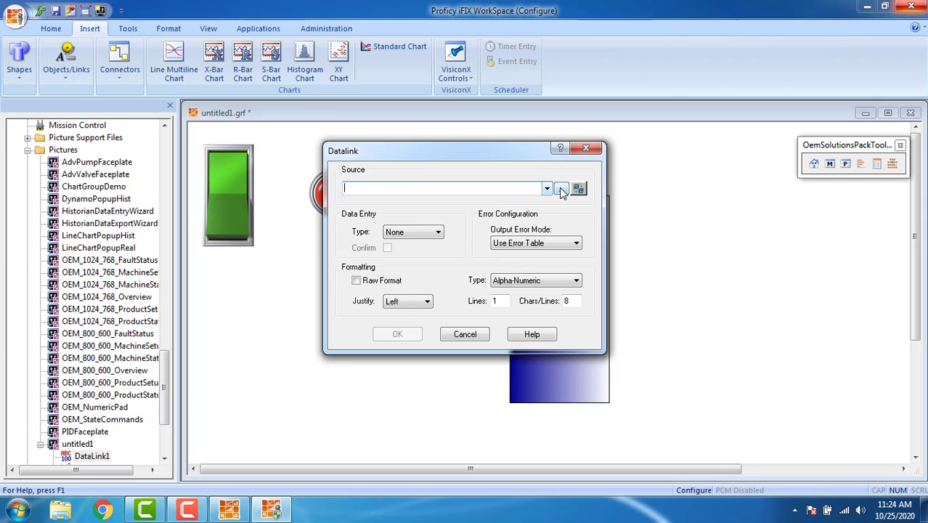
left_click(560, 188)
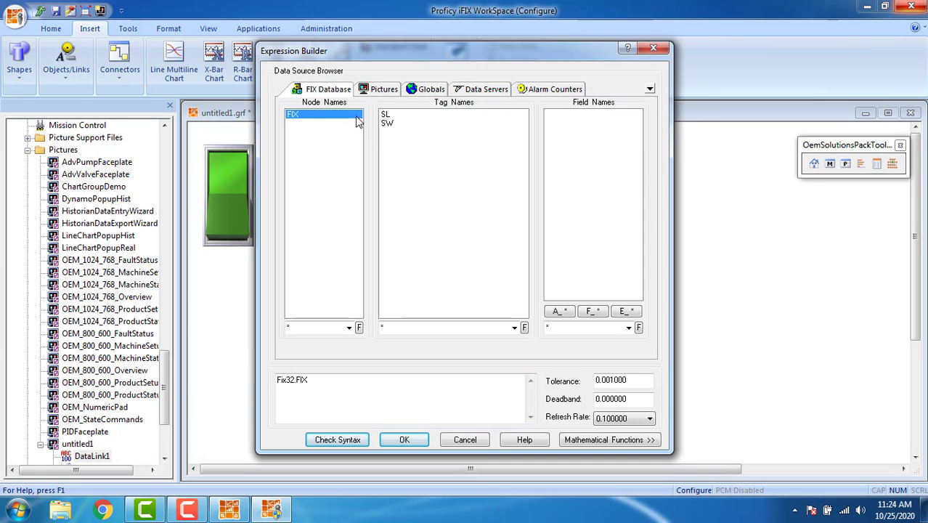
left_click(386, 113)
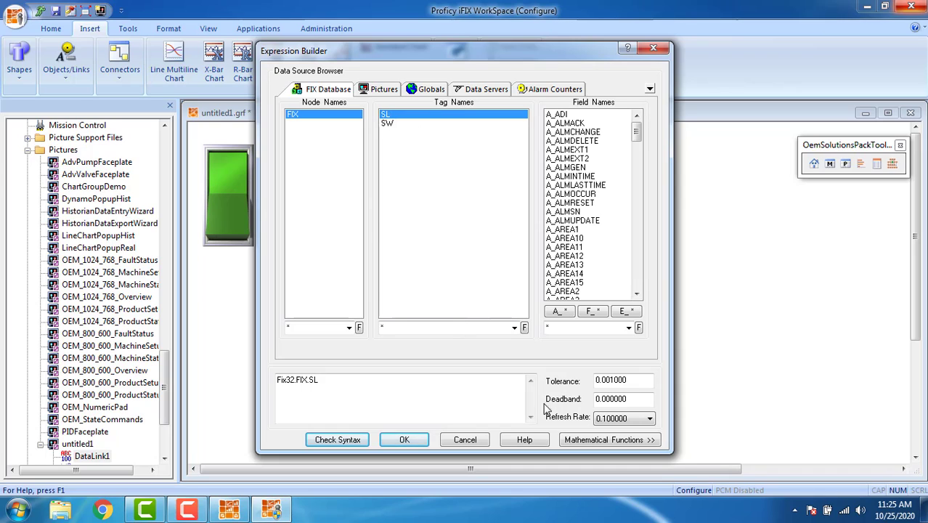
left_click(592, 311)
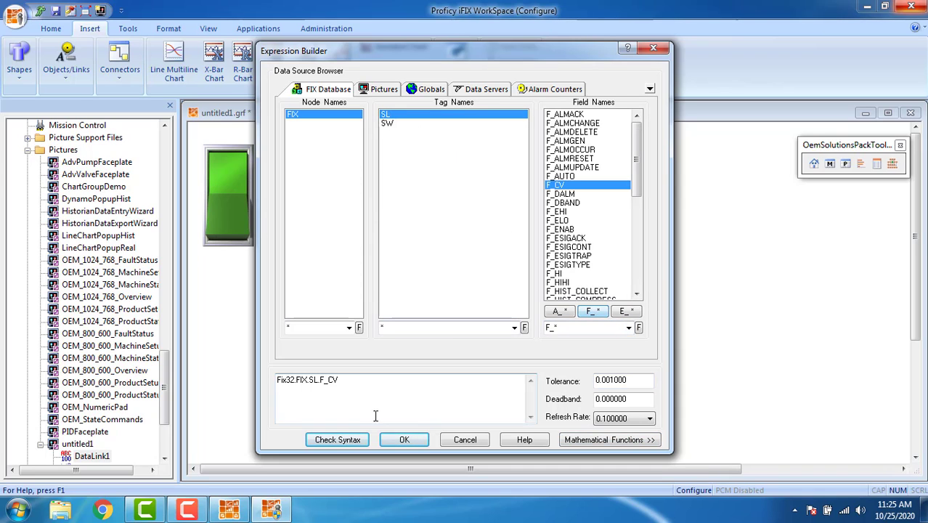
left_click(404, 439)
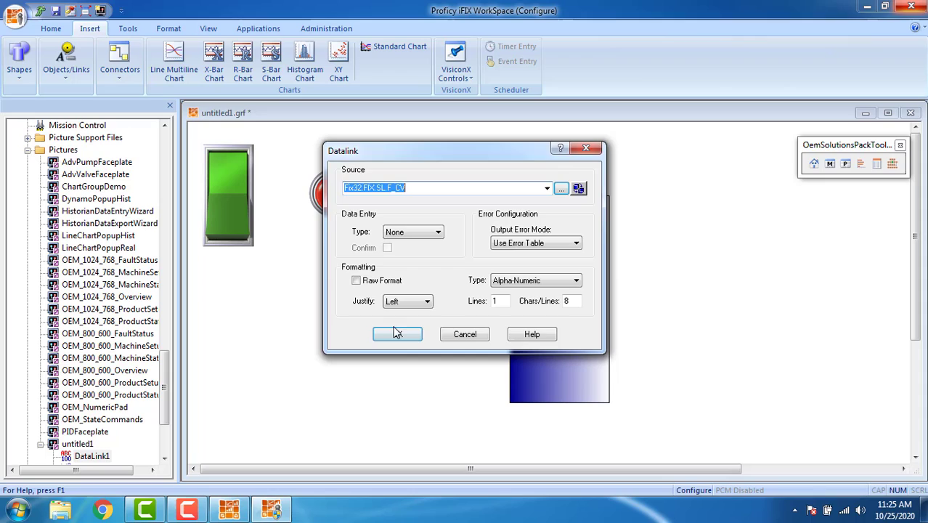
left_click(398, 333)
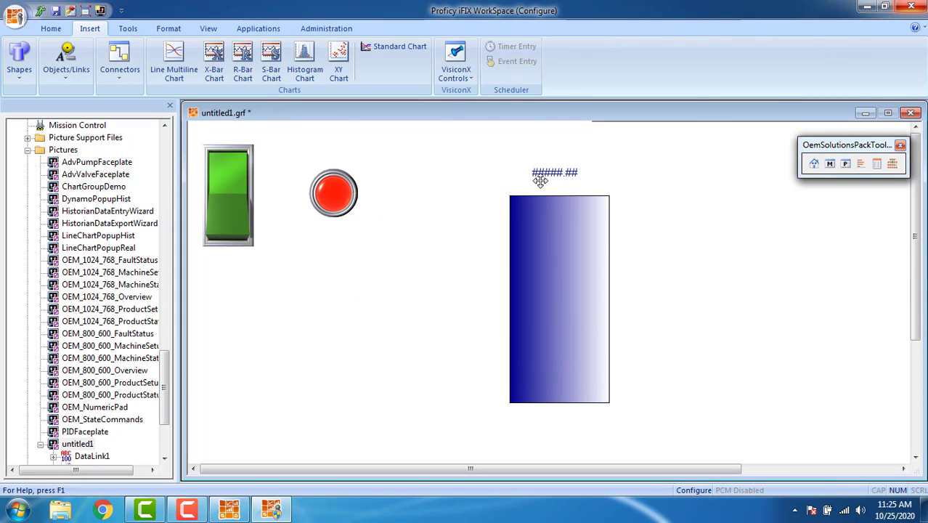
mouse_move(561, 280)
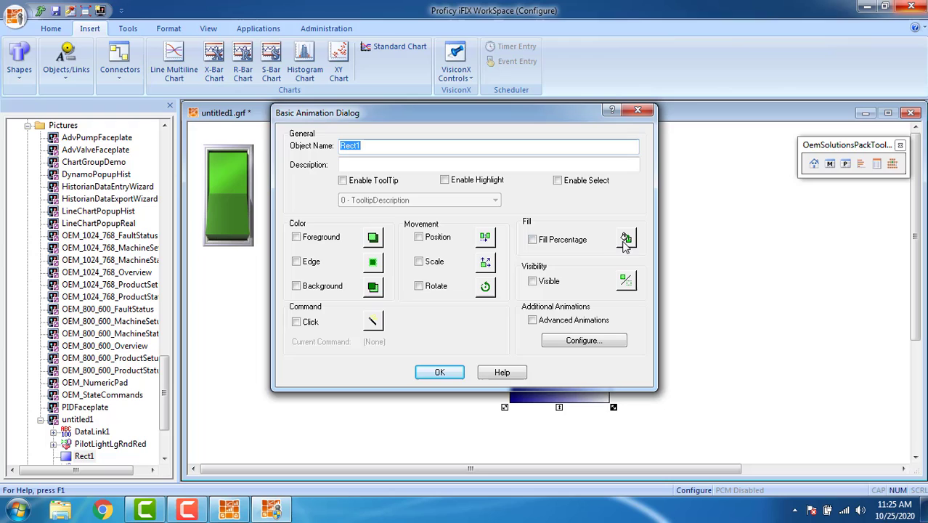
Step: Give the rectangle a vertical bottom-to-top fill on Fix32.FIX.SL.F_CV with Fetch Limits at Runtime
left_click(438, 371)
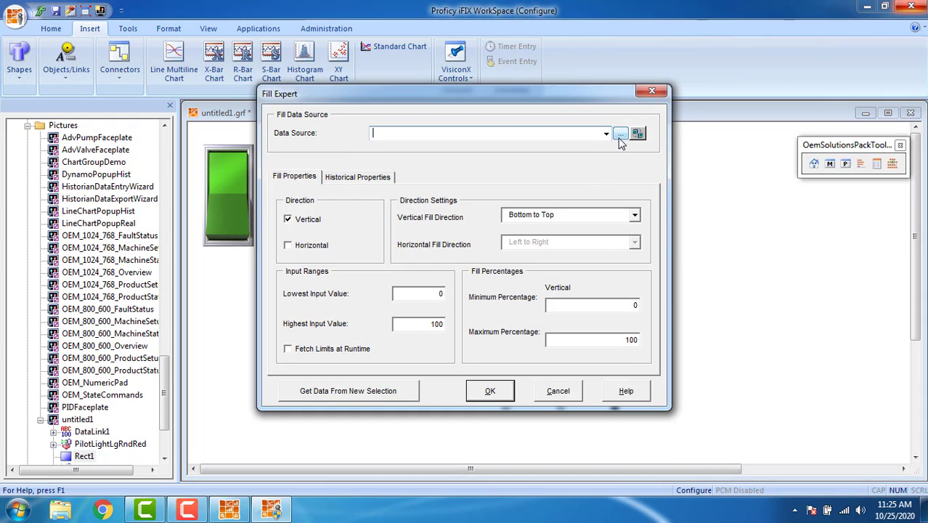
left_click(618, 134)
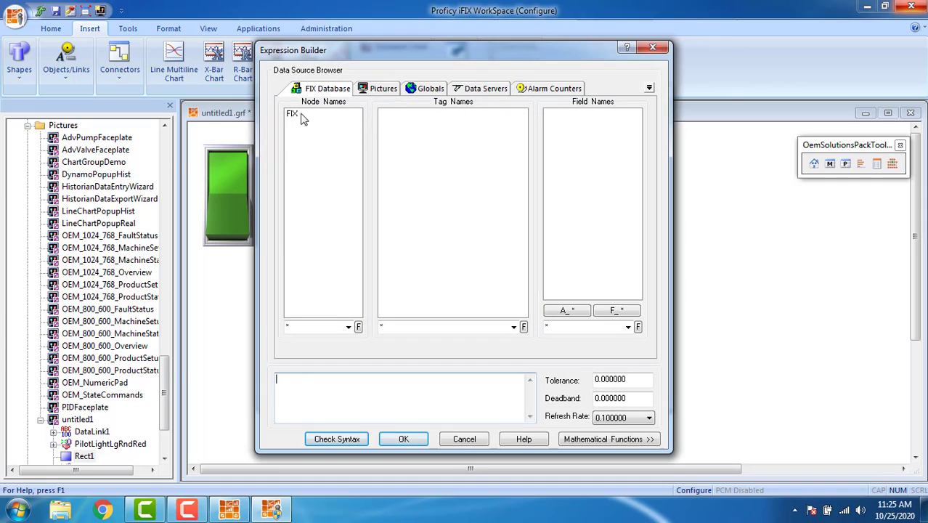
left_click(294, 113)
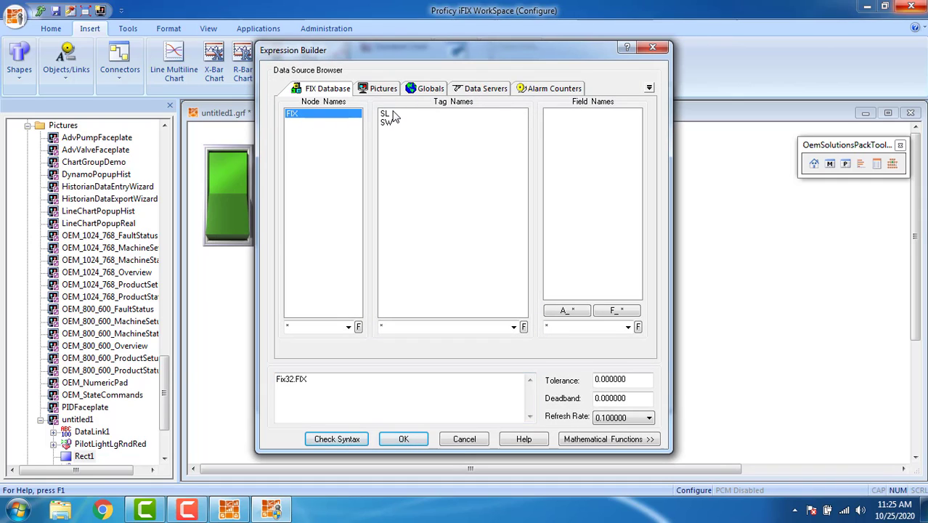
left_click(385, 113)
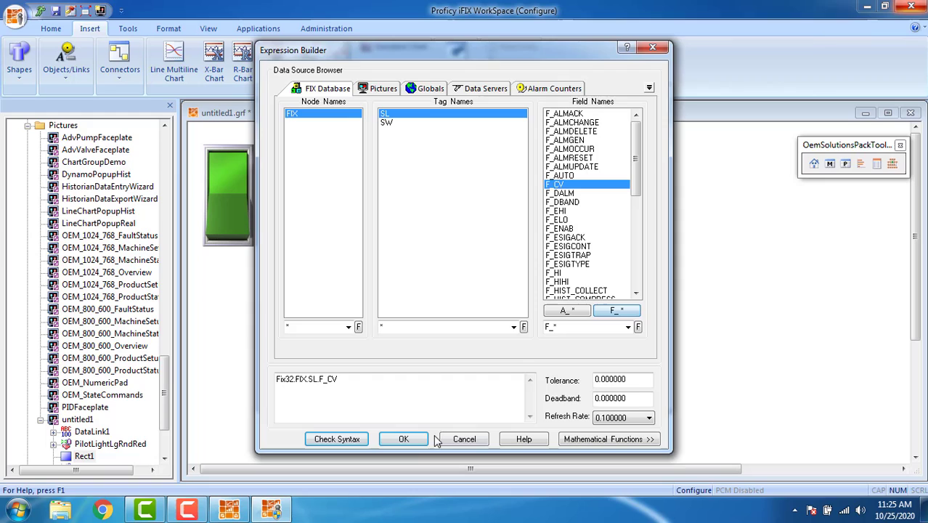
left_click(403, 438)
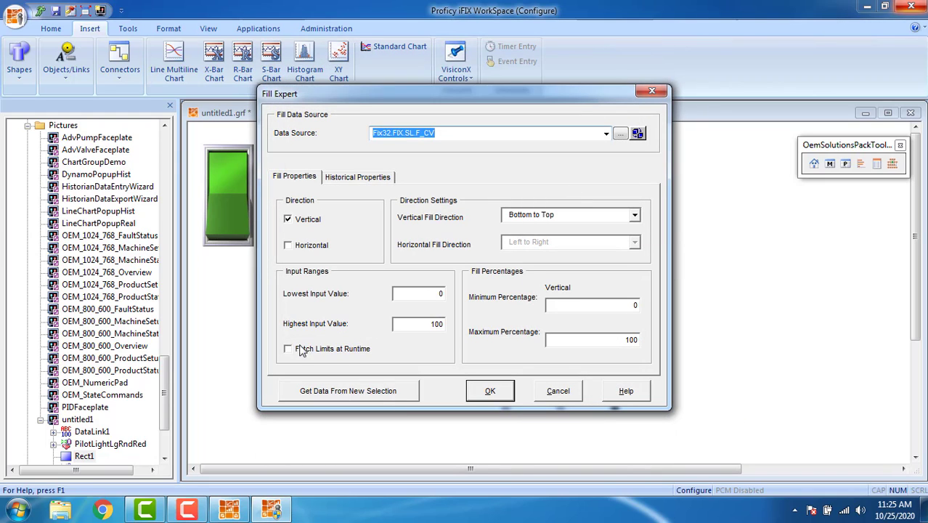
left_click(288, 349)
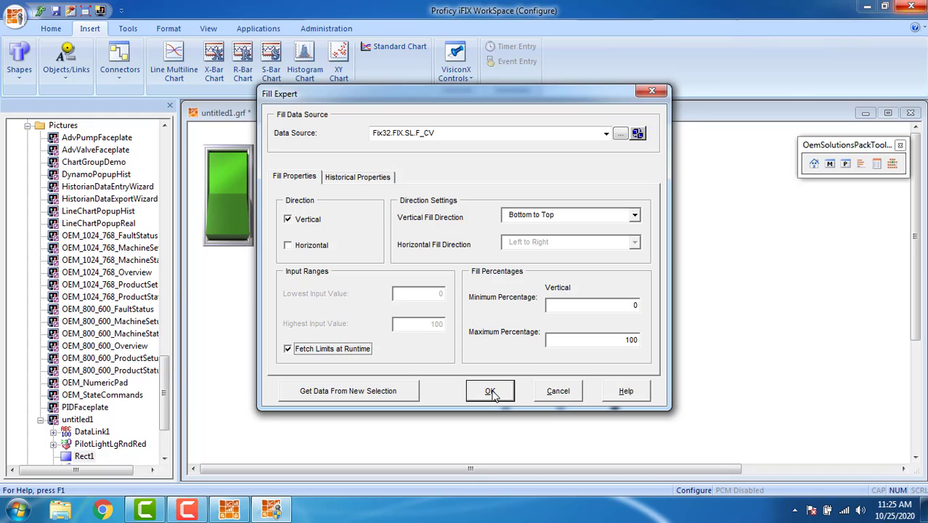
left_click(490, 391)
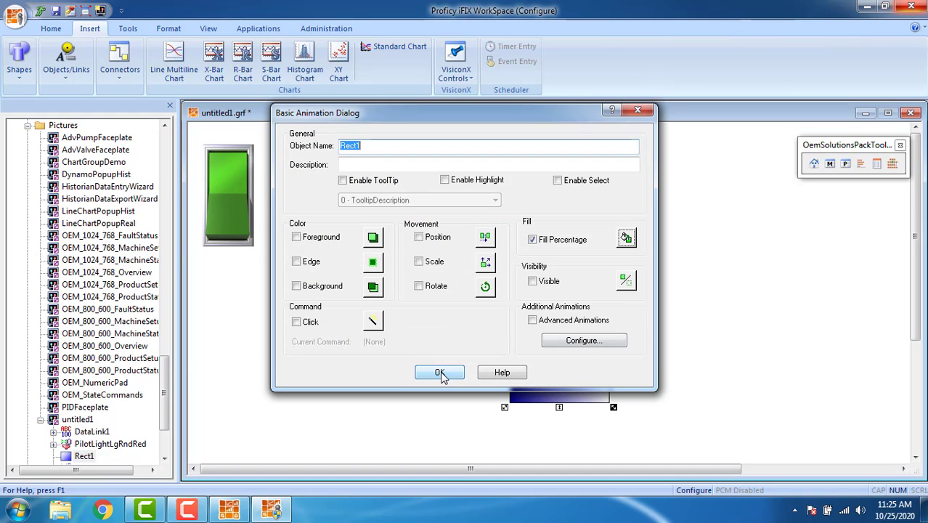
left_click(438, 371)
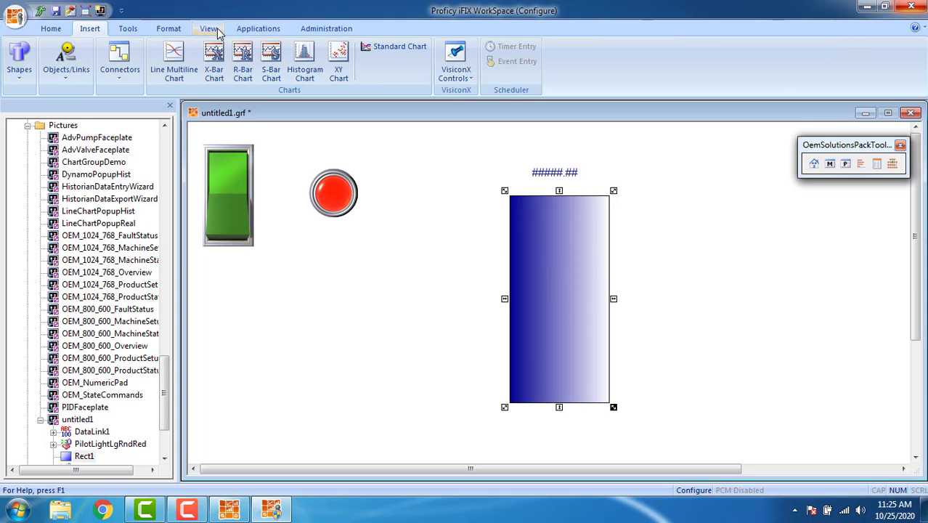
Step: Via the Data Entry Expert, set Slider Entry with Fetch Limits at Runtime and Write Continuously
left_click(169, 29)
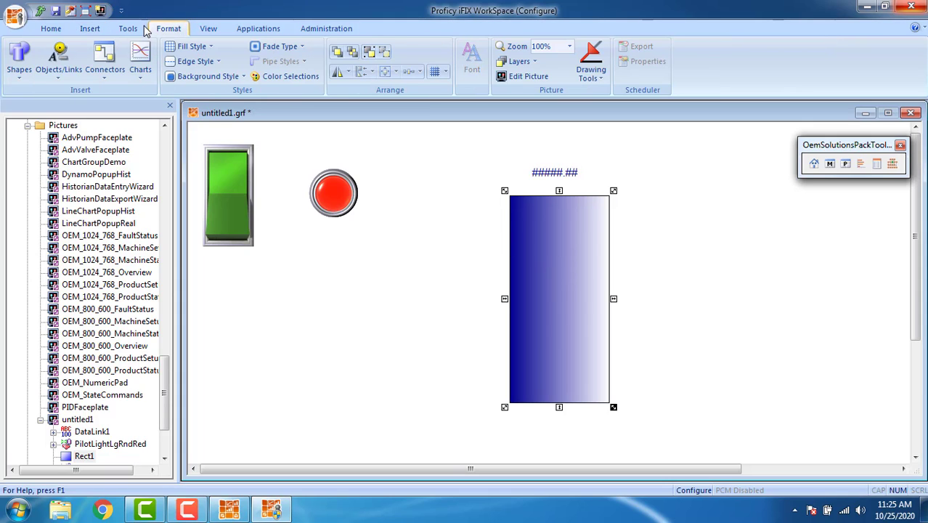
left_click(128, 29)
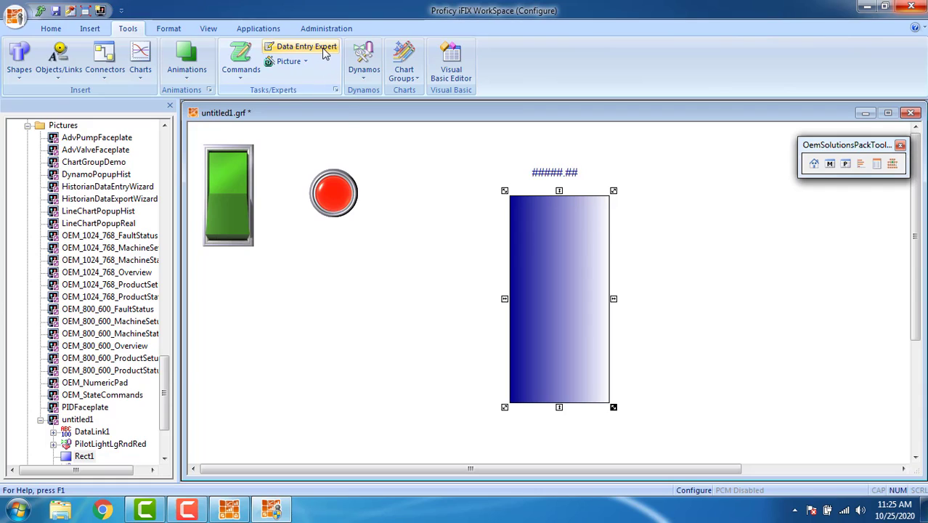
mouse_move(305, 45)
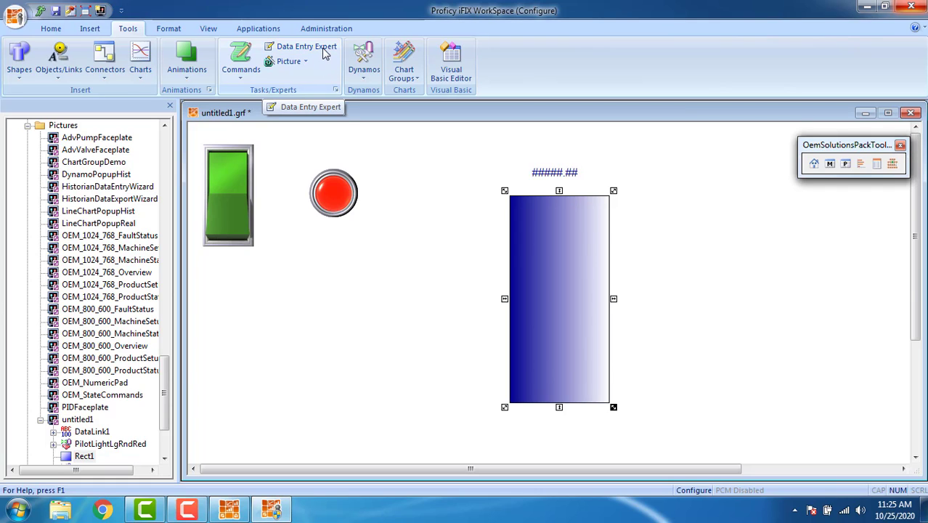
left_click(306, 45)
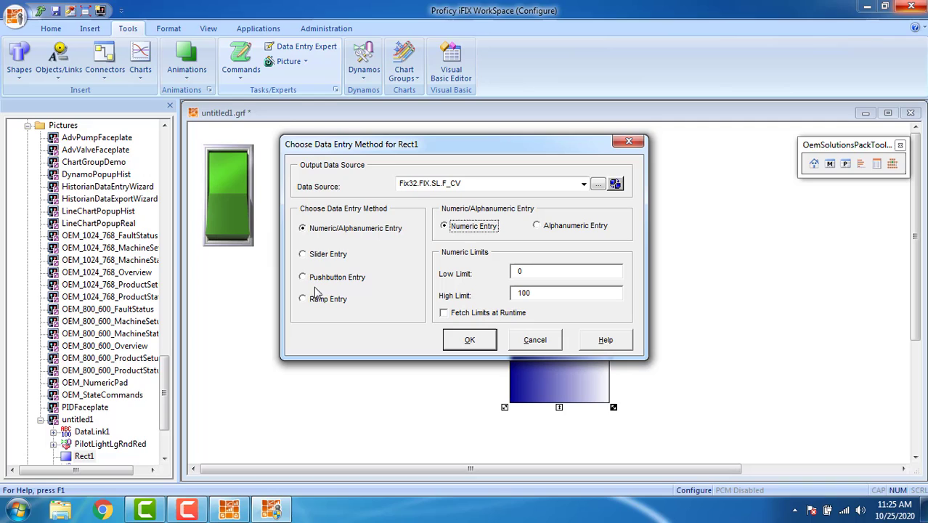
mouse_move(378, 240)
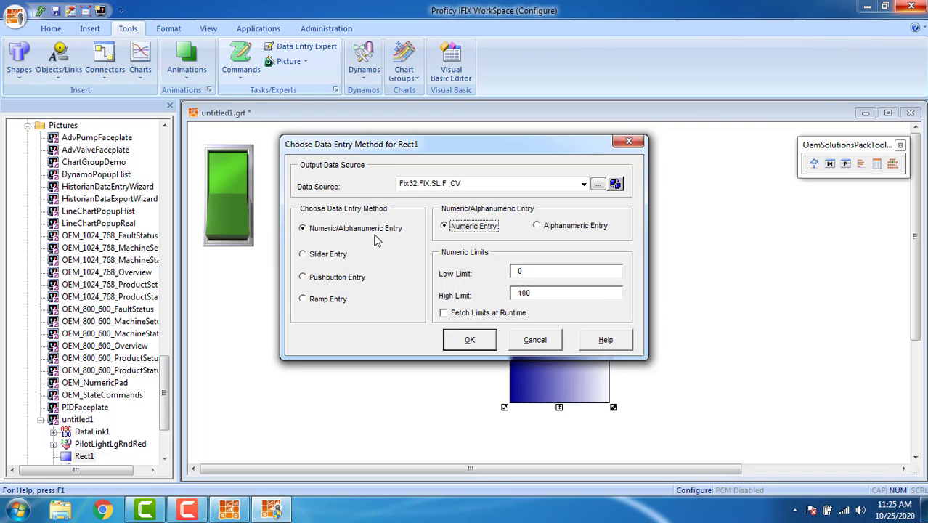
mouse_move(305, 264)
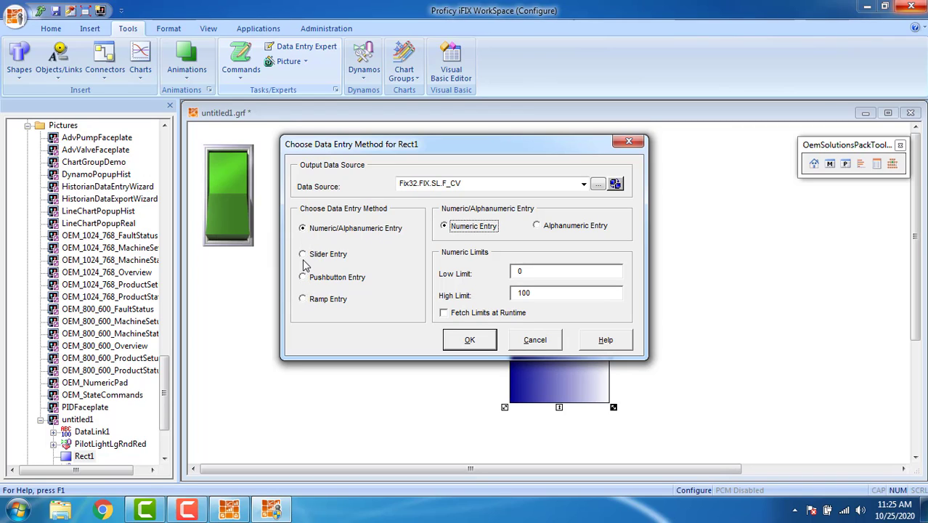
left_click(302, 253)
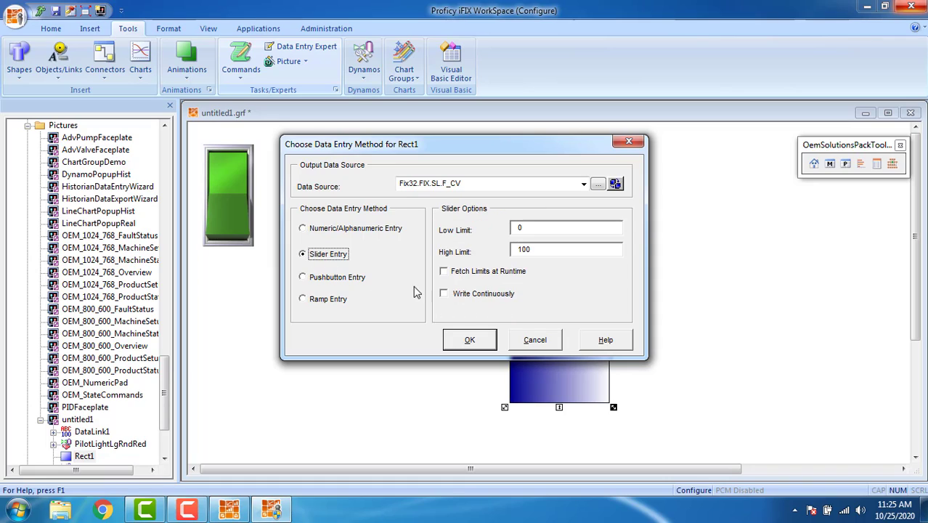
left_click(445, 271)
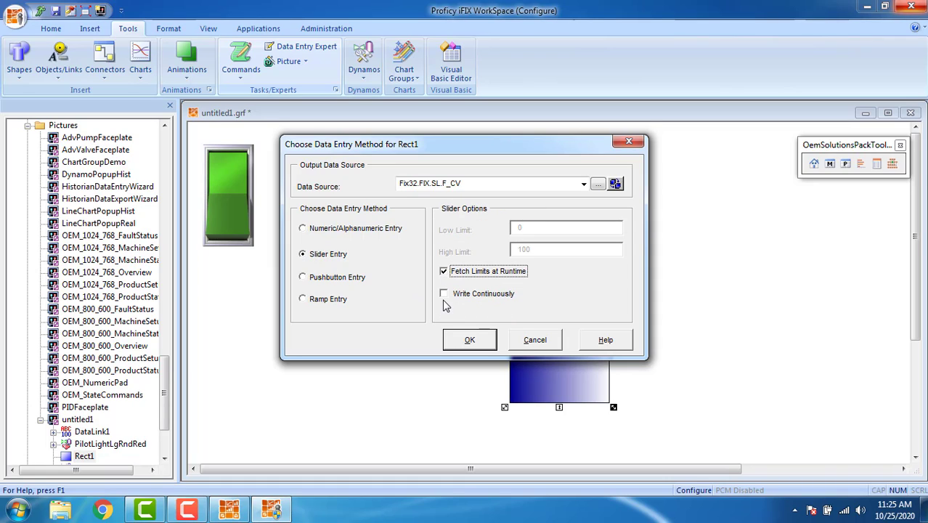
left_click(445, 294)
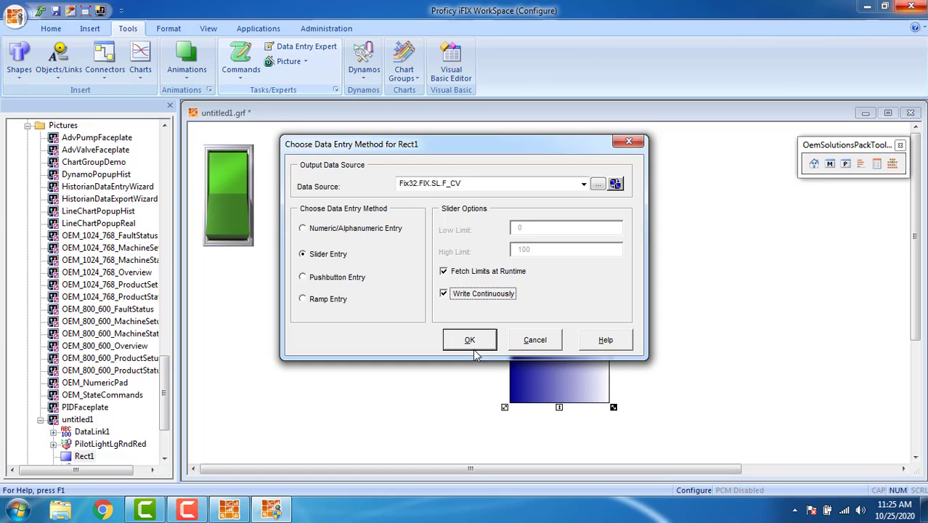
left_click(469, 340)
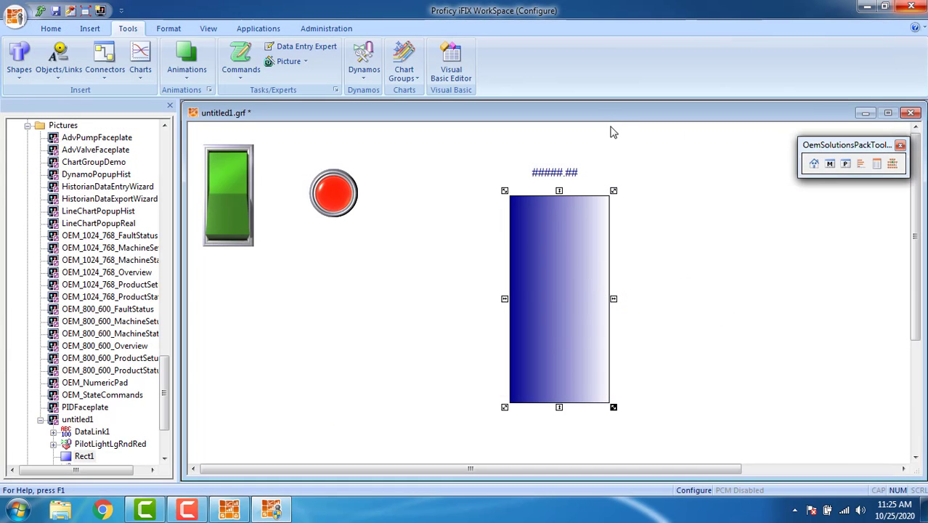
mouse_move(589, 137)
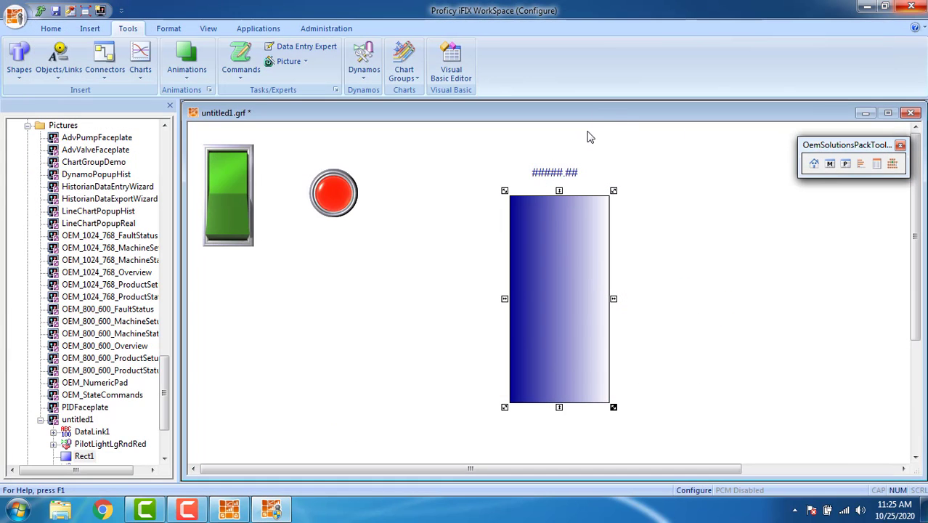
mouse_move(598, 182)
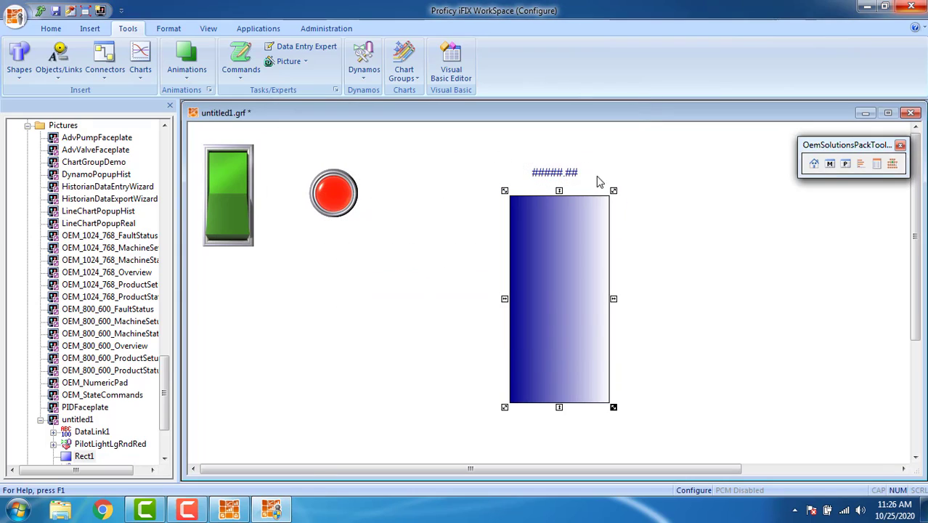
mouse_move(186, 128)
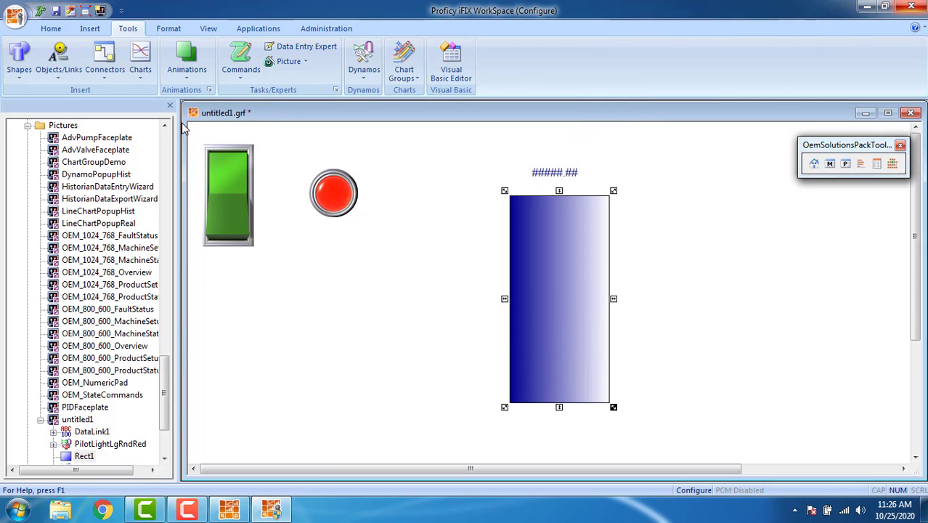
mouse_move(32, 29)
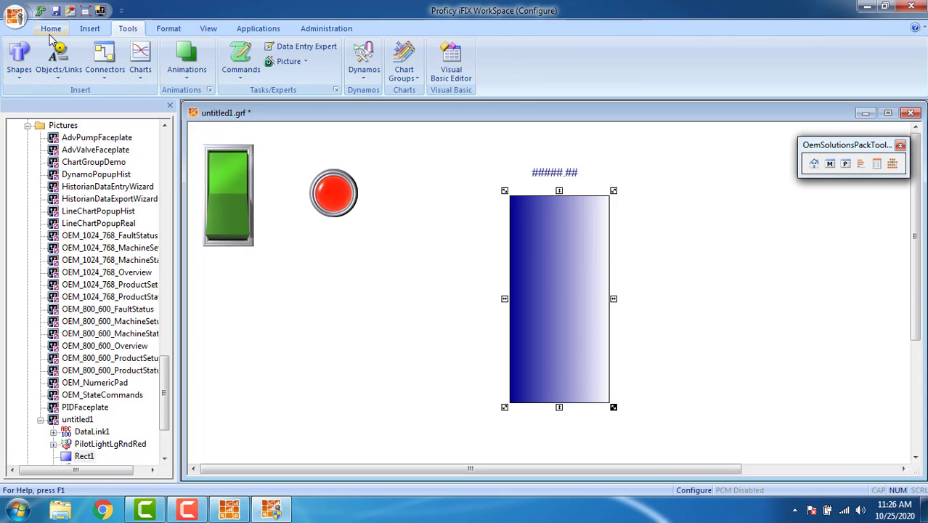
Step: Switch the workspace from configure to run mode from the Home tab
left_click(49, 29)
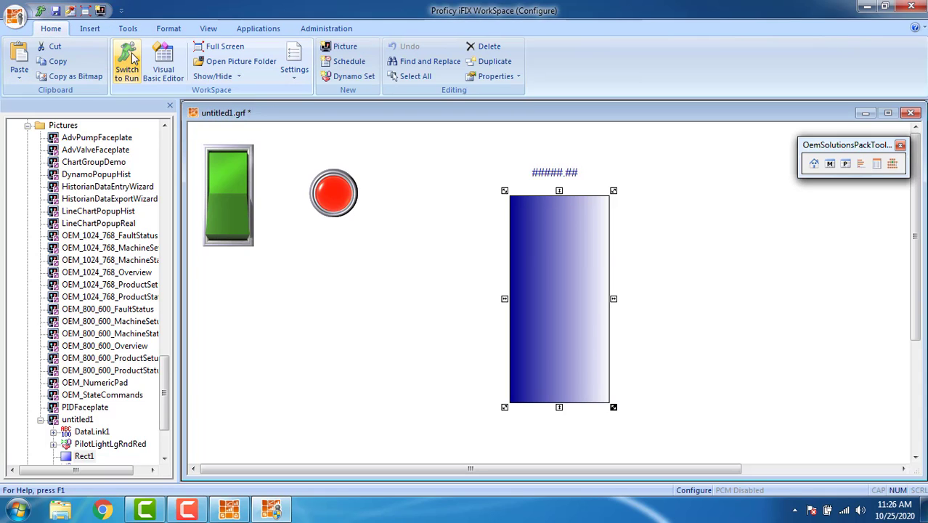
mouse_move(128, 61)
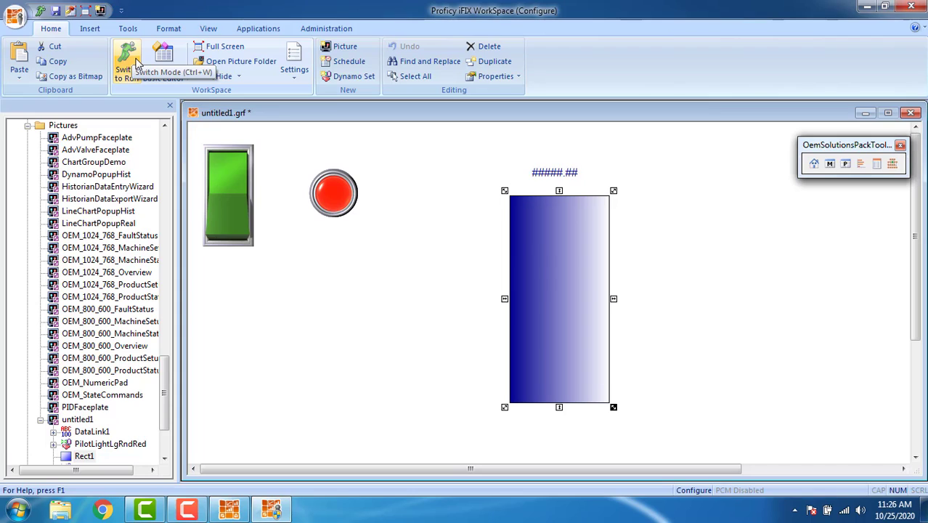
left_click(128, 58)
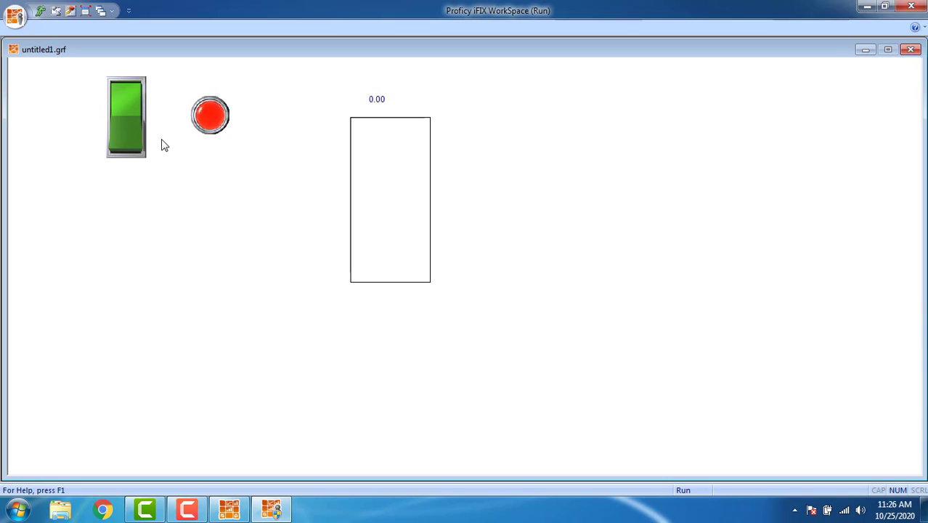
mouse_move(203, 142)
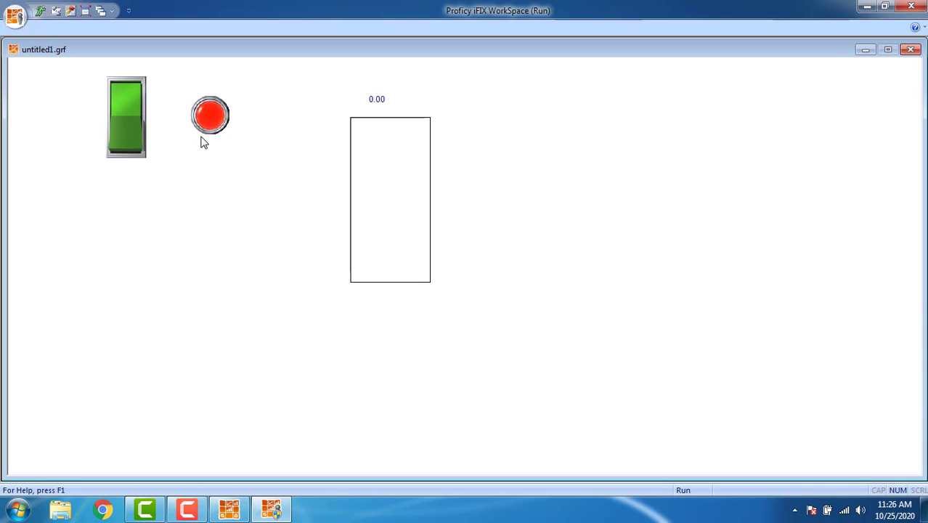
Step: Flip the toggle switch, slide the tank level to 91 and apply it, then return to configure mode
left_click(209, 115)
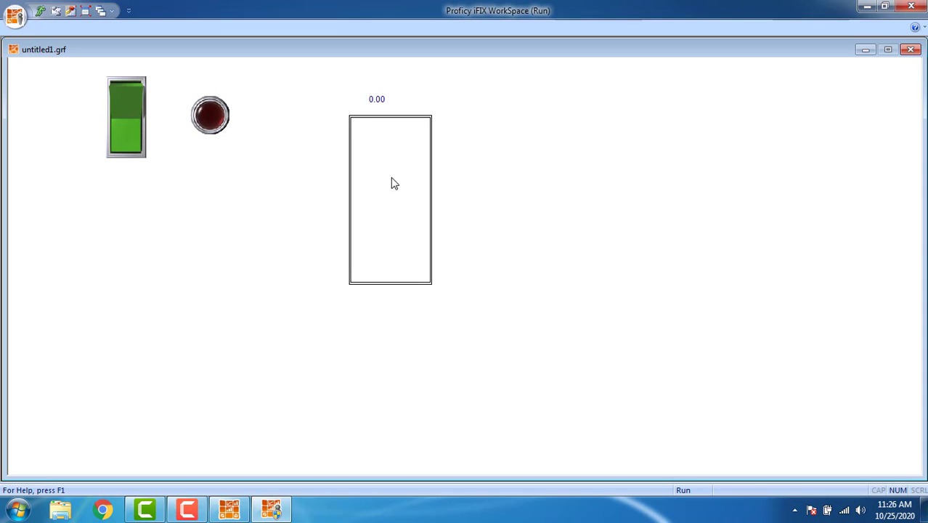
mouse_move(386, 149)
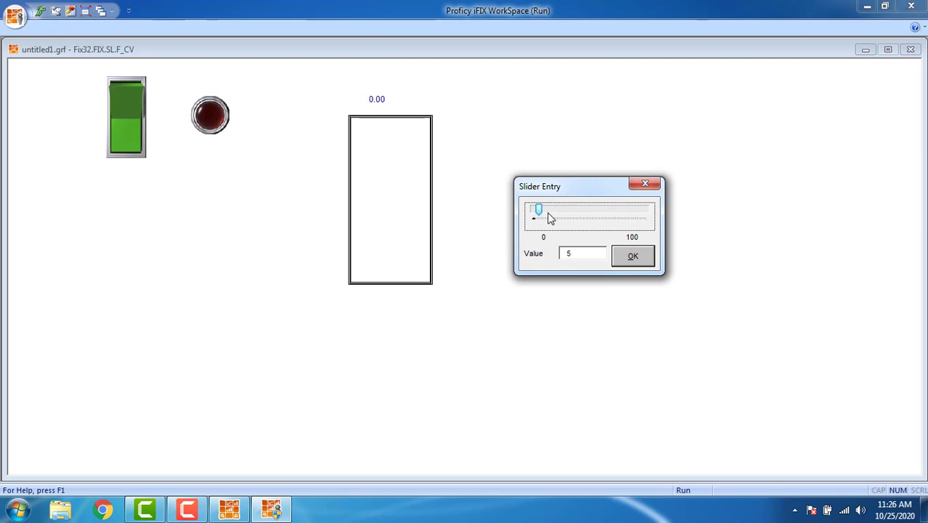
left_click_drag(537, 209, 567, 209)
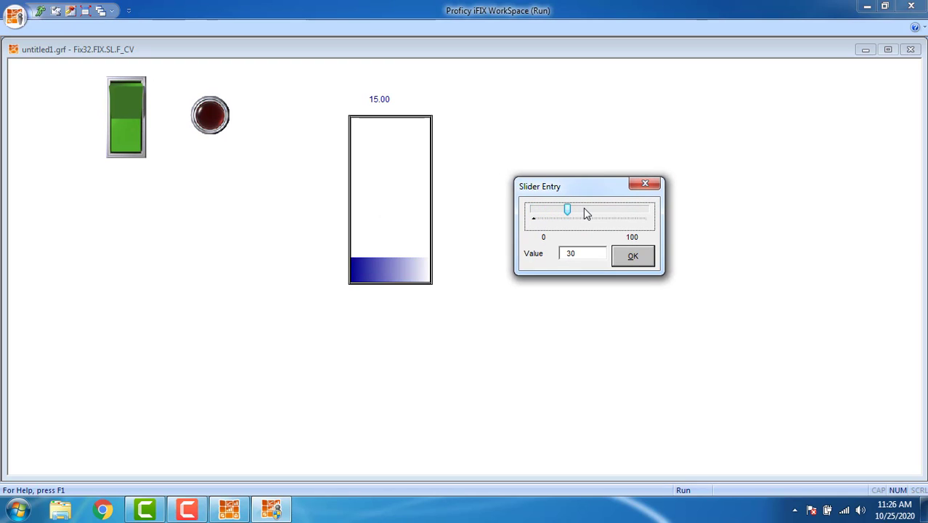
left_click_drag(568, 209, 615, 209)
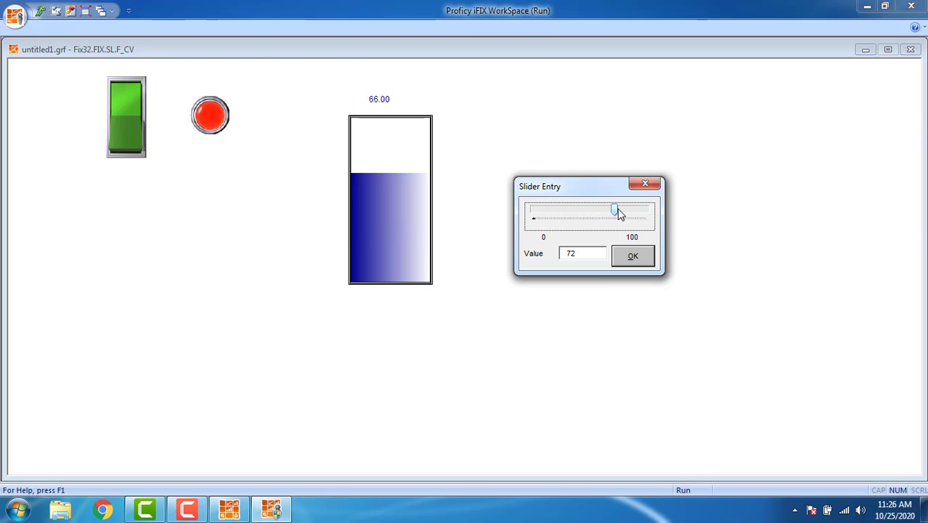
left_click_drag(613, 209, 636, 209)
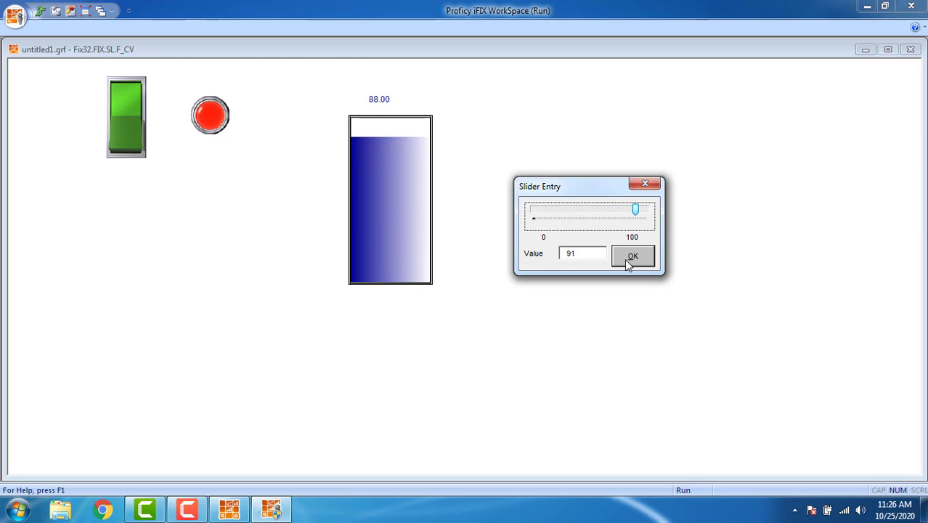
left_click(633, 256)
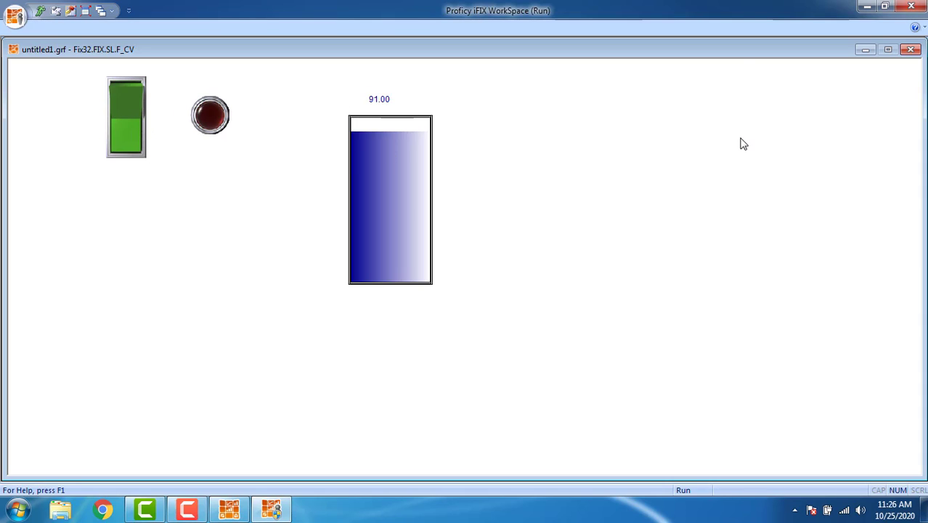
left_click(39, 10)
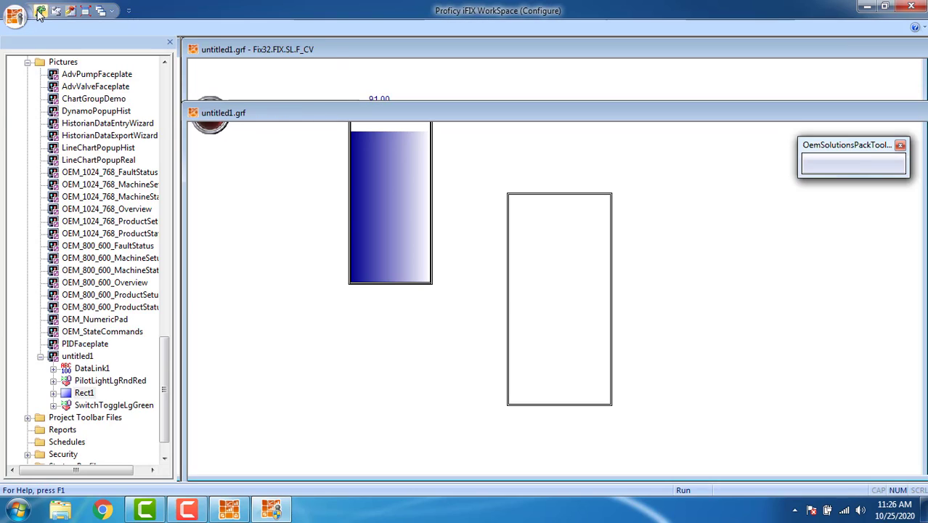